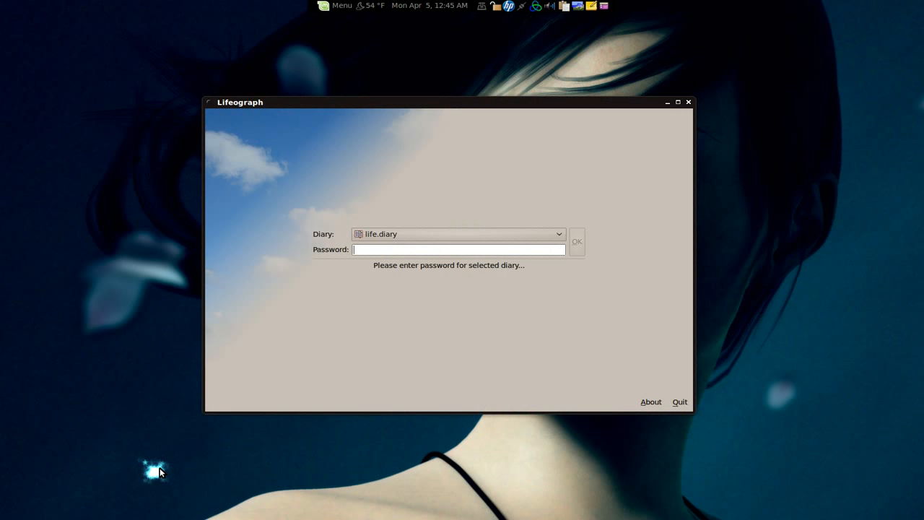
{"action": "mouse_move", "coordinate": [563, 234]}
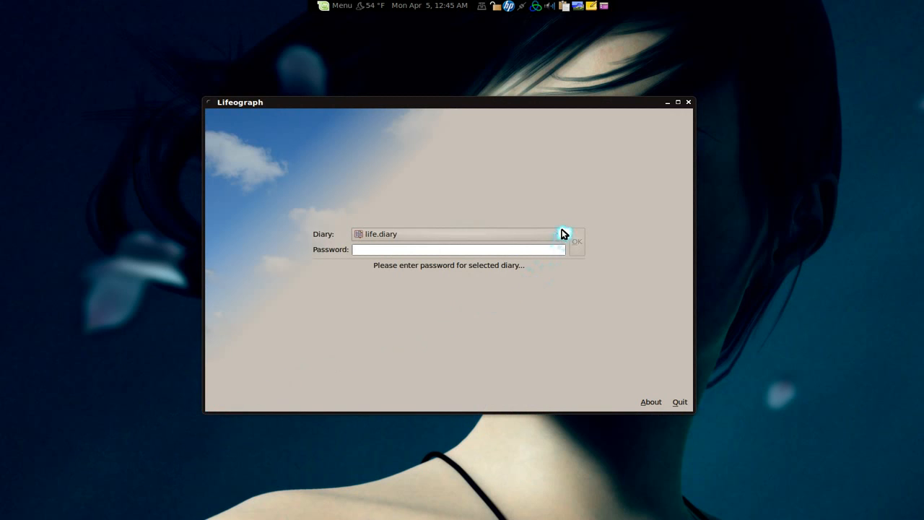
{"action": "mouse_move", "coordinate": [561, 237]}
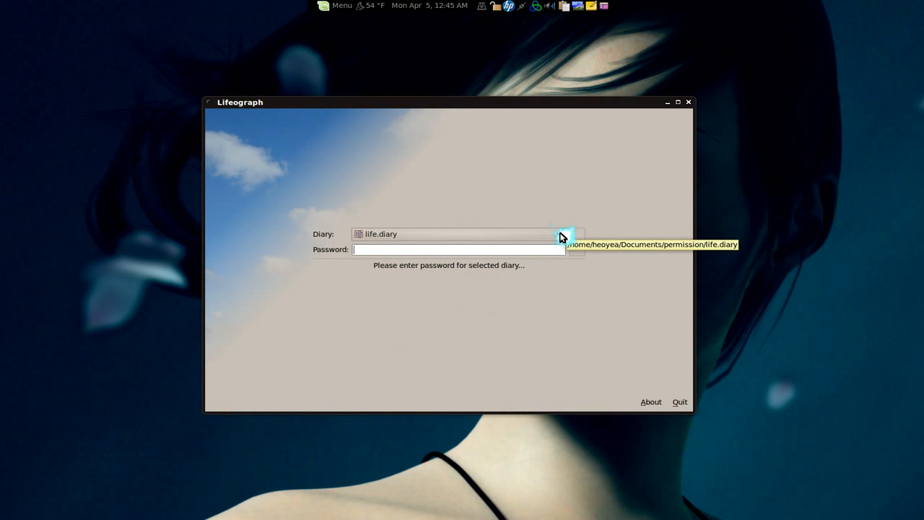
Open the life.diary diary so the April 2010 entries including Earthquake are listed.
{"action": "left_click", "coordinate": [572, 234]}
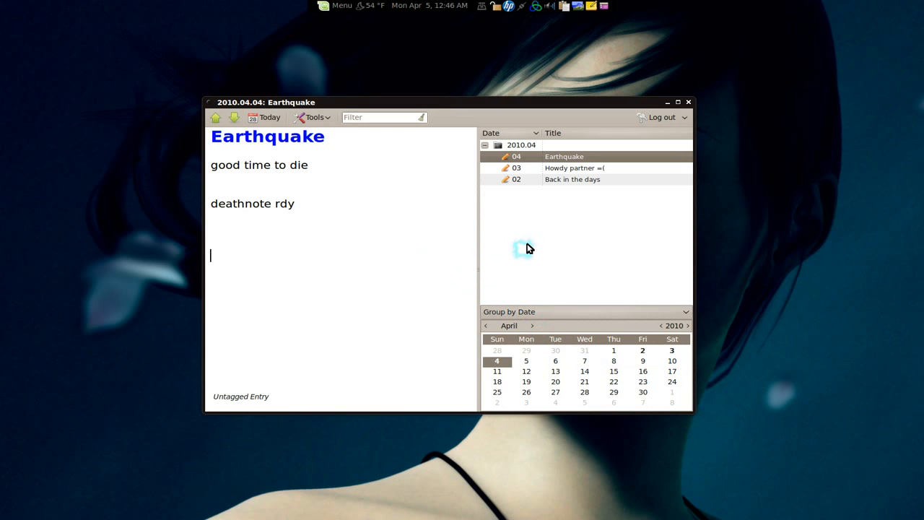
{"action": "mouse_move", "coordinate": [584, 158]}
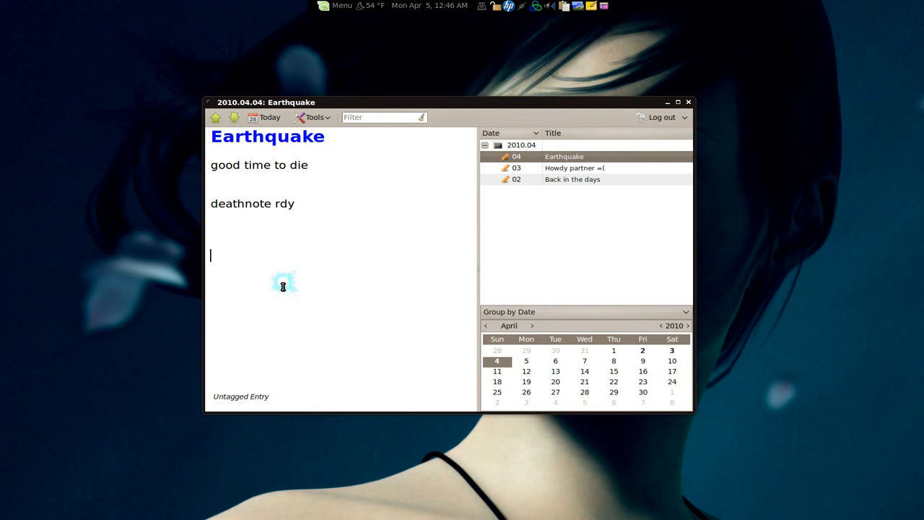
{"action": "mouse_move", "coordinate": [281, 286]}
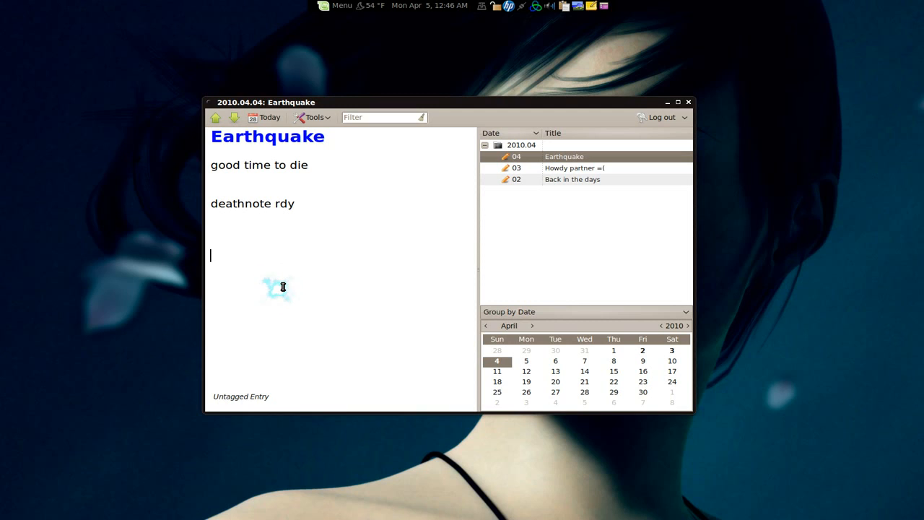
{"action": "mouse_move", "coordinate": [285, 291]}
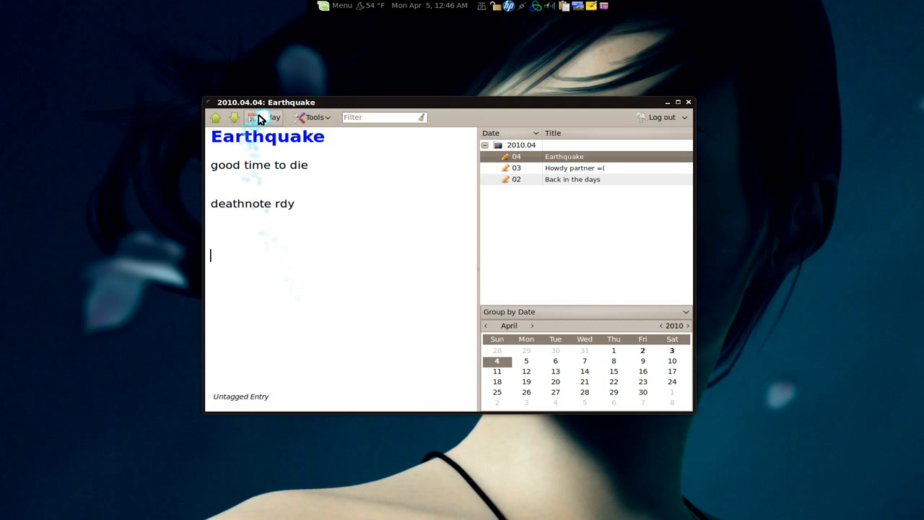
Create today's April 5 entry titled Screencast with the first line hi YT.
{"action": "left_click", "coordinate": [251, 117]}
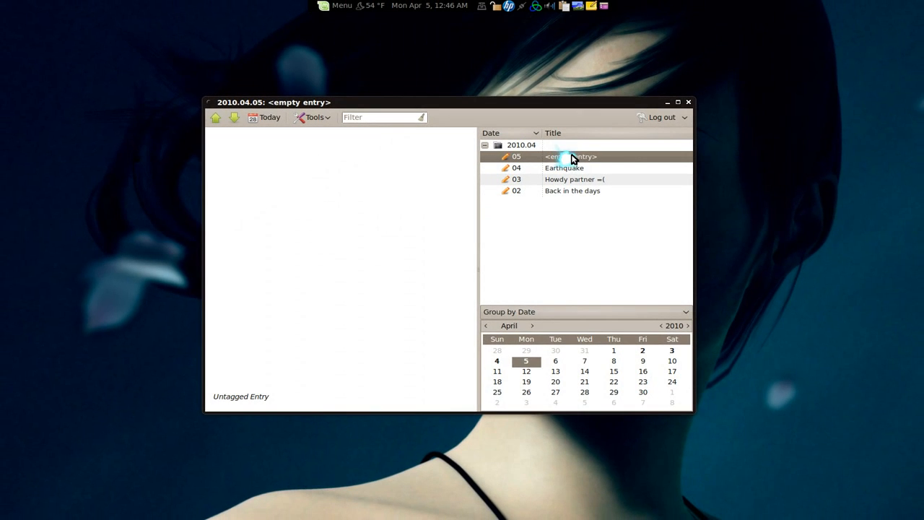
{"action": "left_click", "coordinate": [332, 299]}
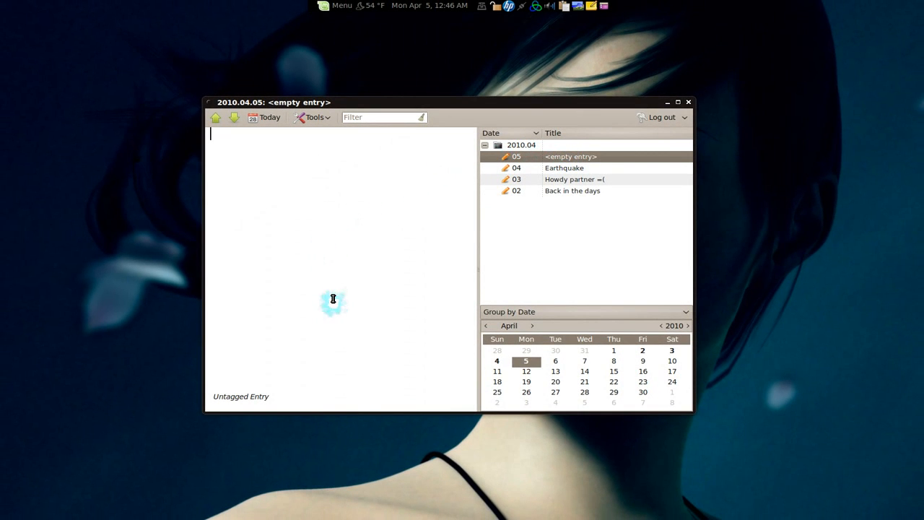
{"action": "type", "text": "Scr"}
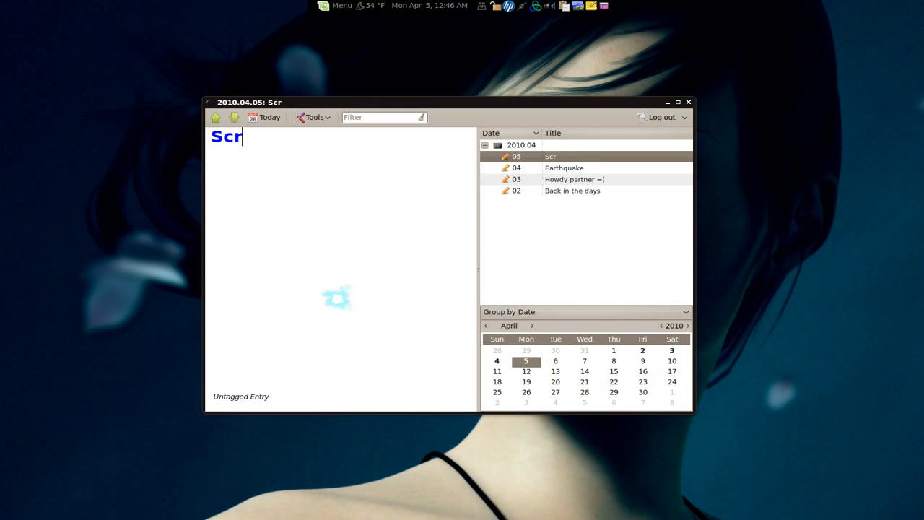
{"action": "type", "text": "eencast"}
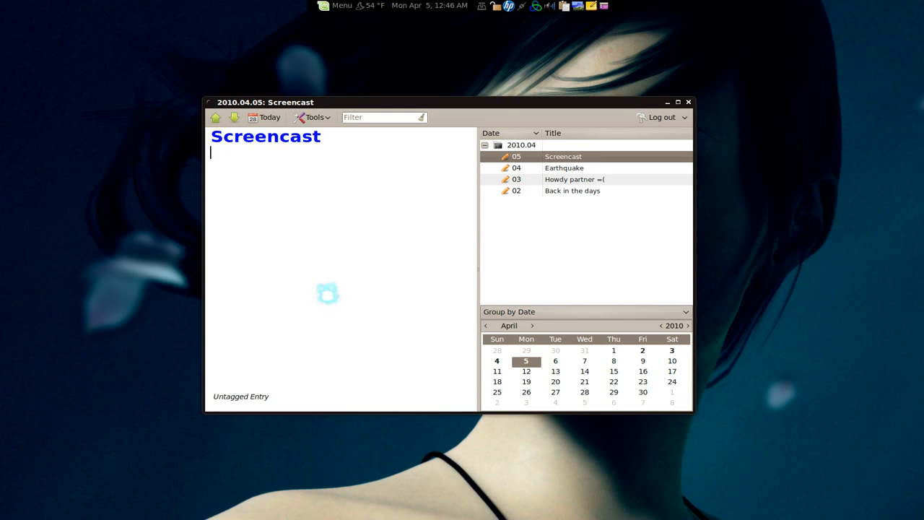
{"action": "type", "text": "hi YT"}
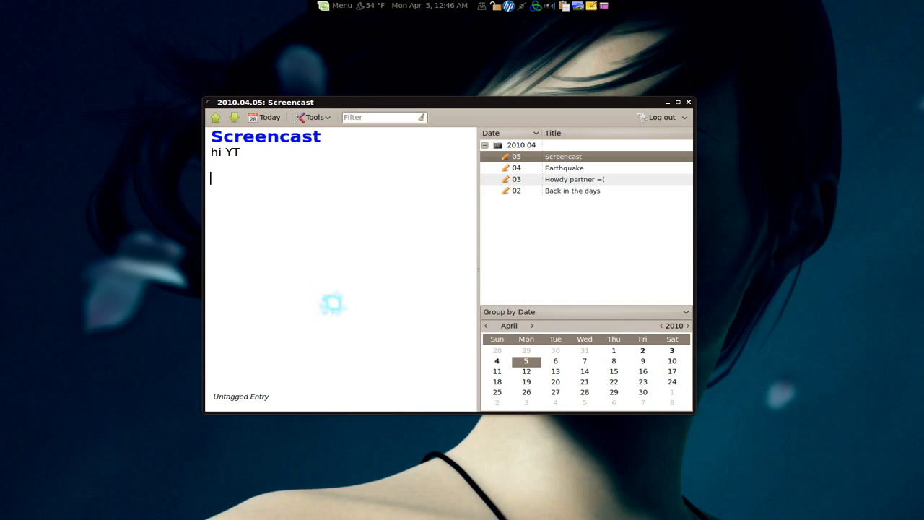
{"action": "mouse_move", "coordinate": [297, 174]}
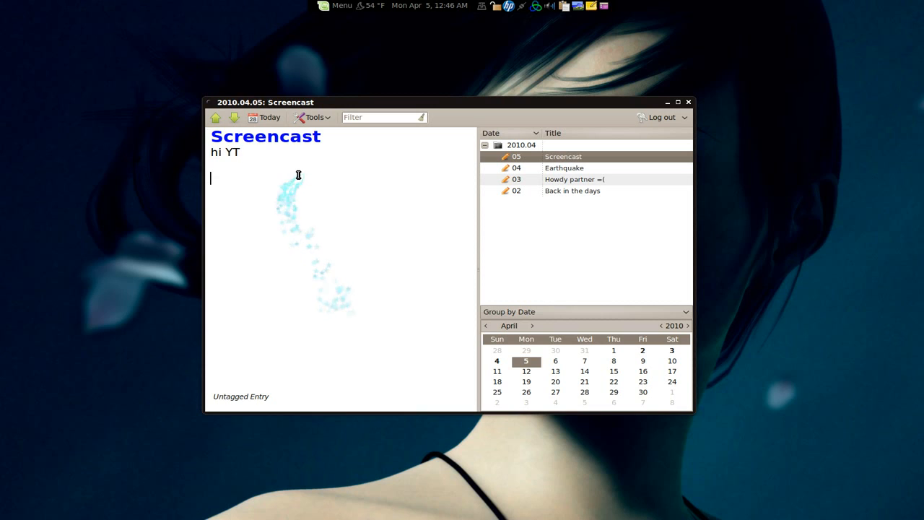
{"action": "right_click", "coordinate": [300, 189]}
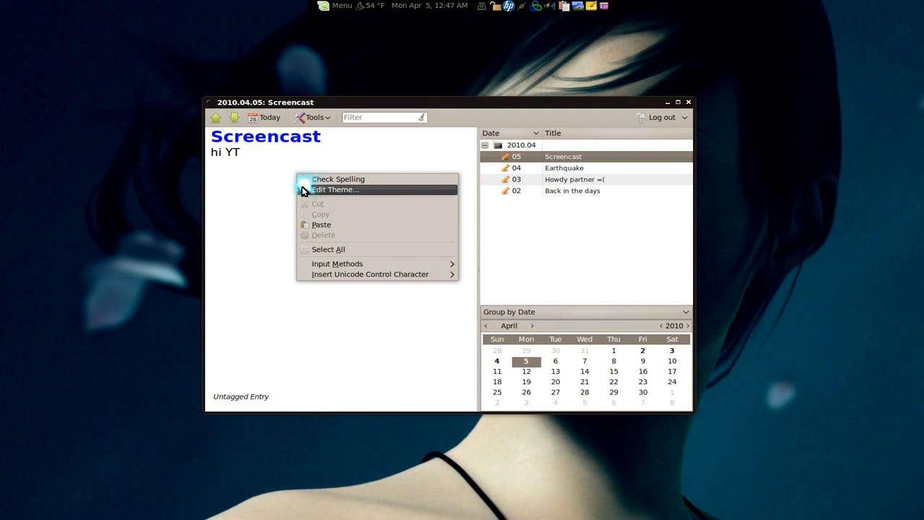
{"action": "left_click", "coordinate": [334, 189]}
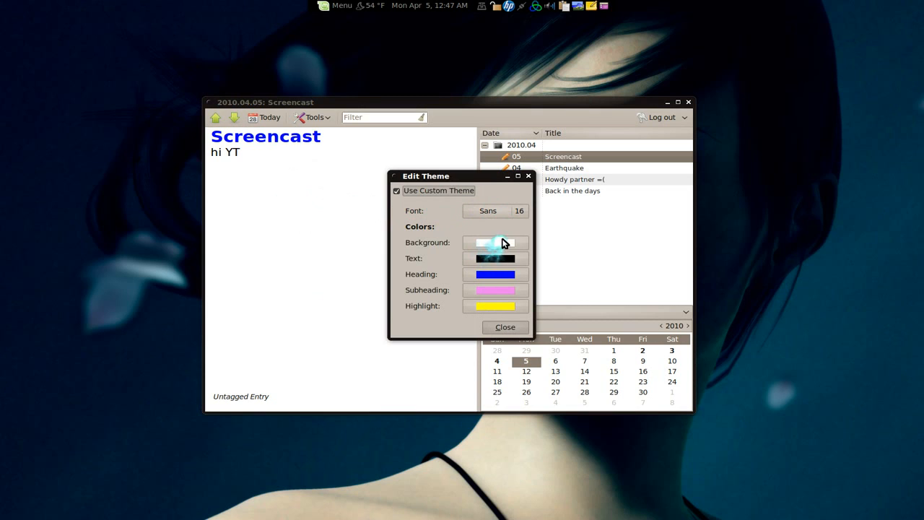
{"action": "left_click", "coordinate": [495, 242]}
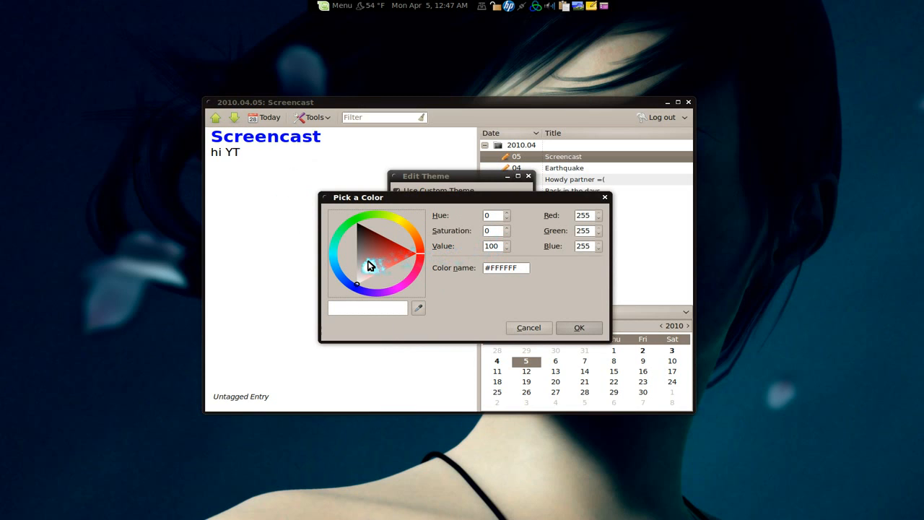
{"action": "left_click", "coordinate": [354, 245]}
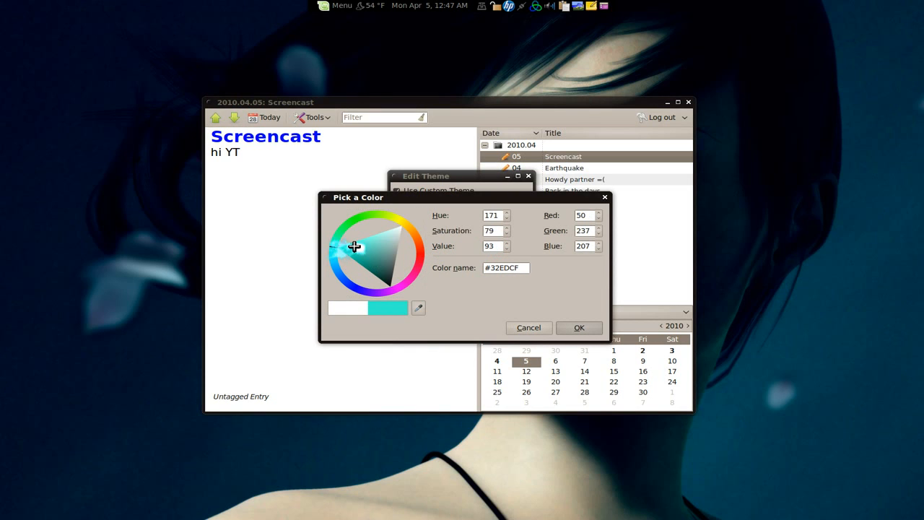
{"action": "left_click", "coordinate": [579, 328]}
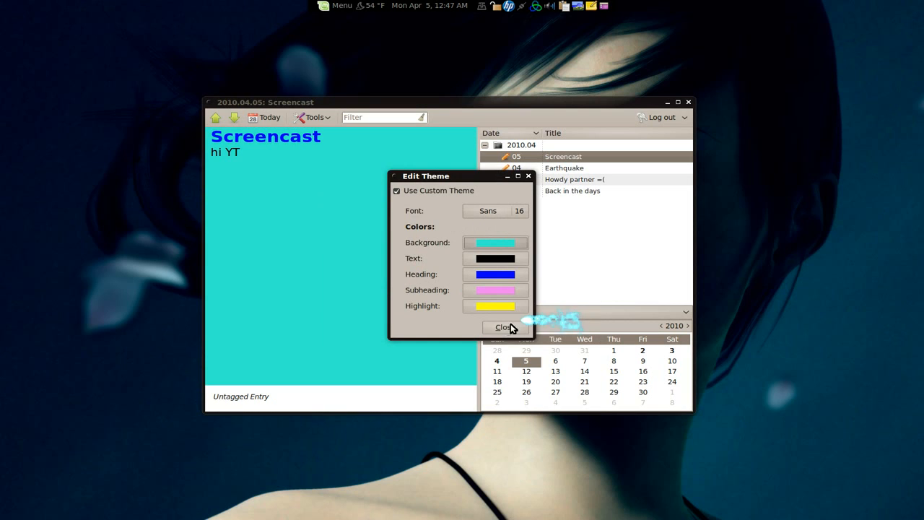
{"action": "left_click", "coordinate": [495, 243]}
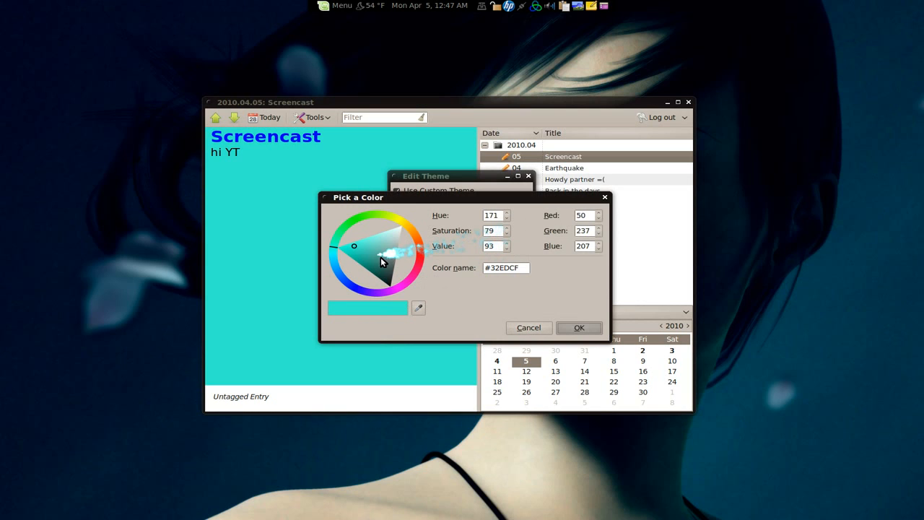
{"action": "left_click", "coordinate": [579, 327]}
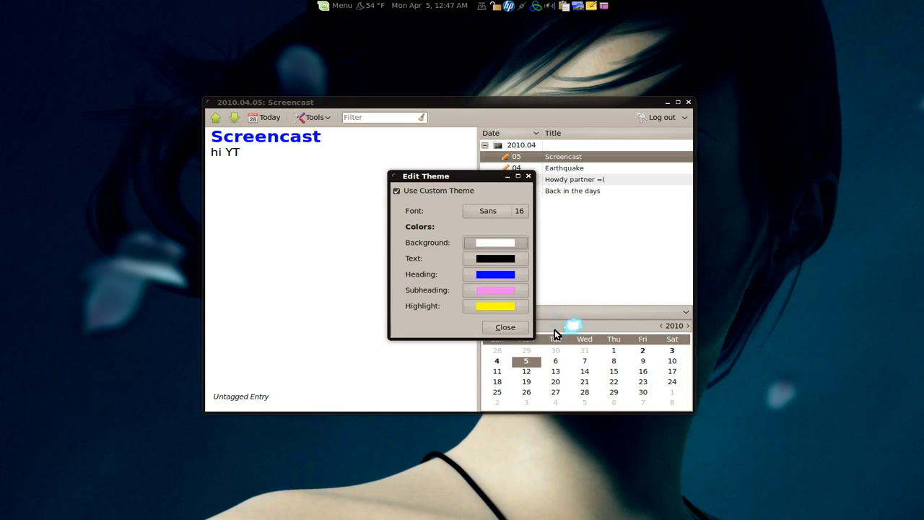
{"action": "left_click", "coordinate": [506, 326]}
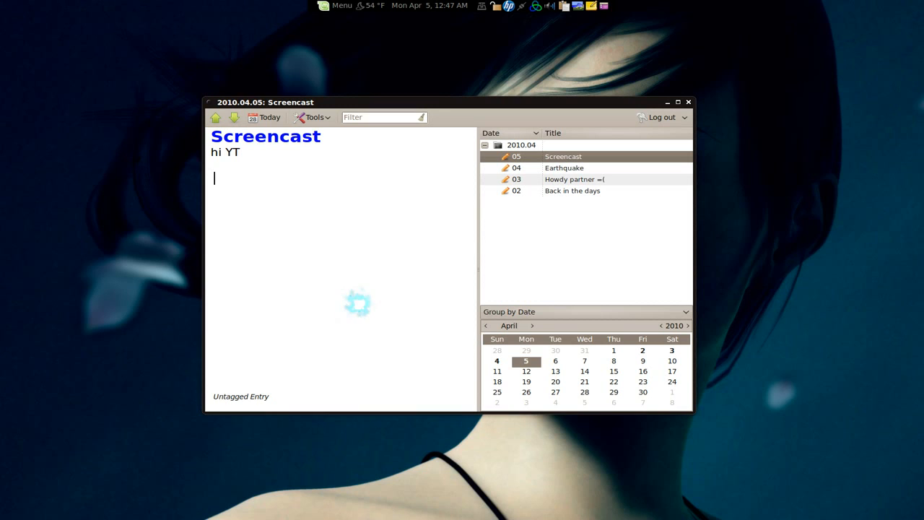
Add the line "Sub heading" in double quotes so it renders as a pink subheading.
{"action": "type", "text": "\""}
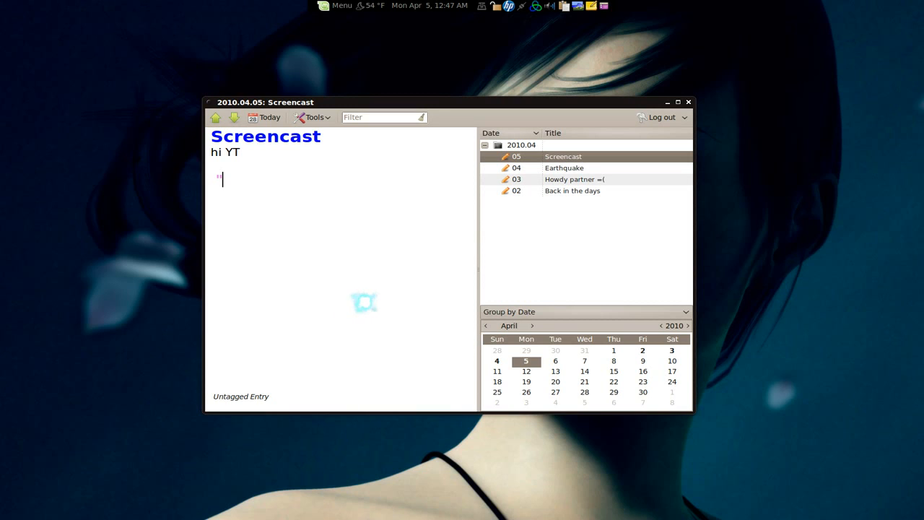
{"action": "type", "text": "Sub headi"}
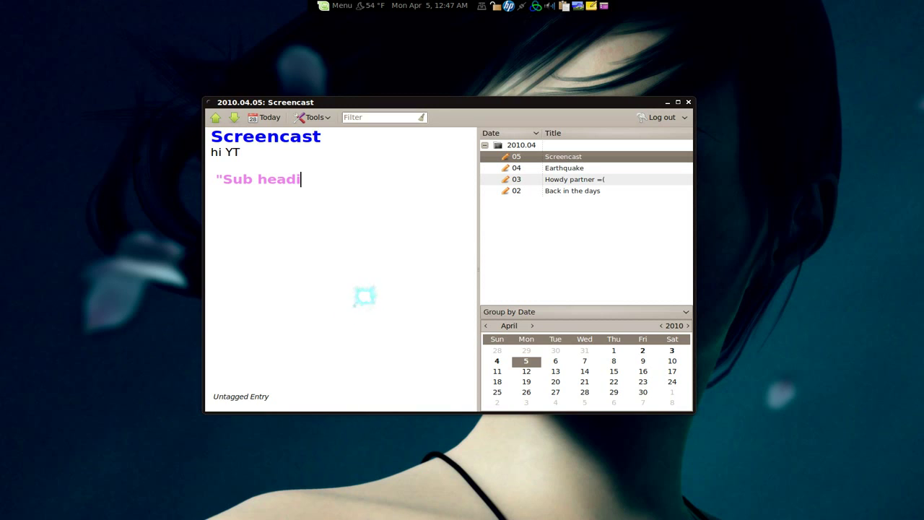
{"action": "type", "text": "ng\""}
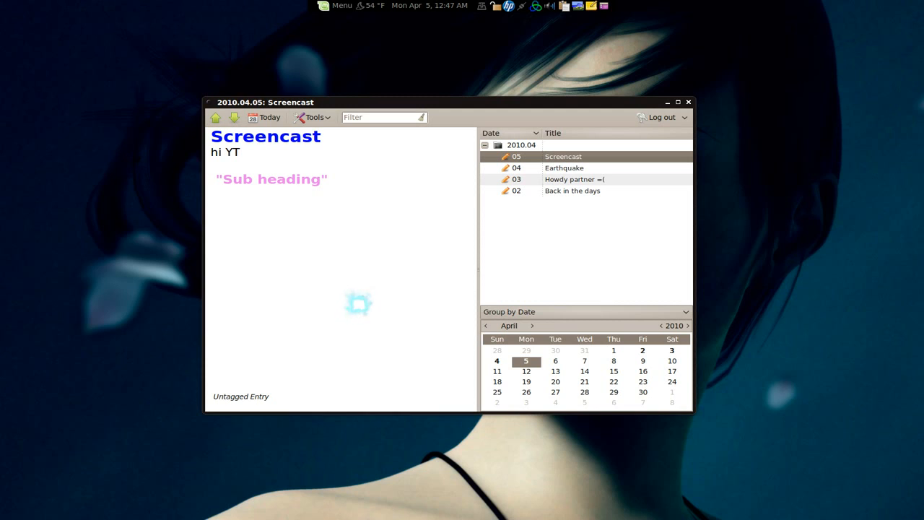
{"action": "type", "text": "http:/"}
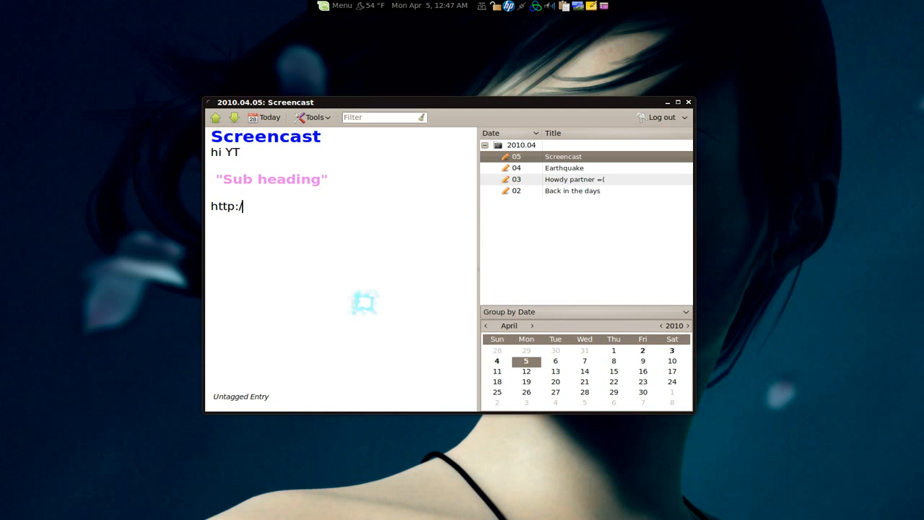
{"action": "type", "text": "/digg.co"}
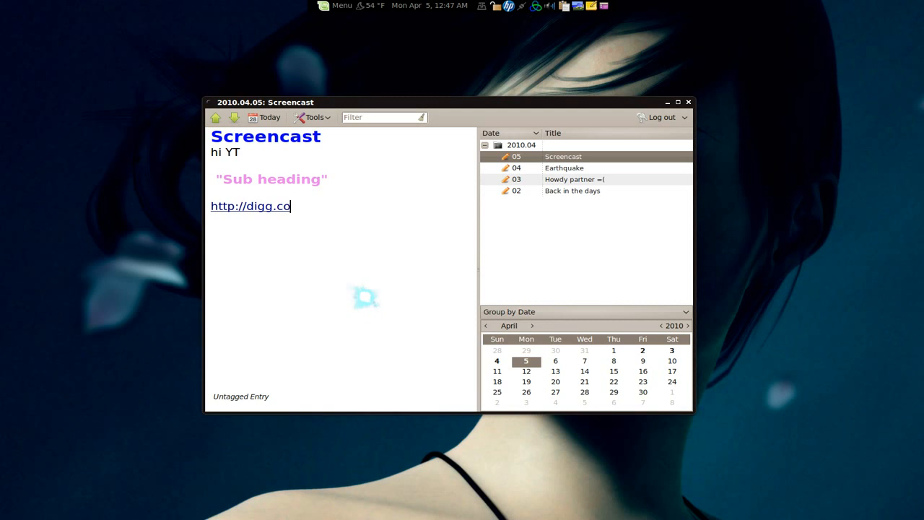
{"action": "type", "text": "m"}
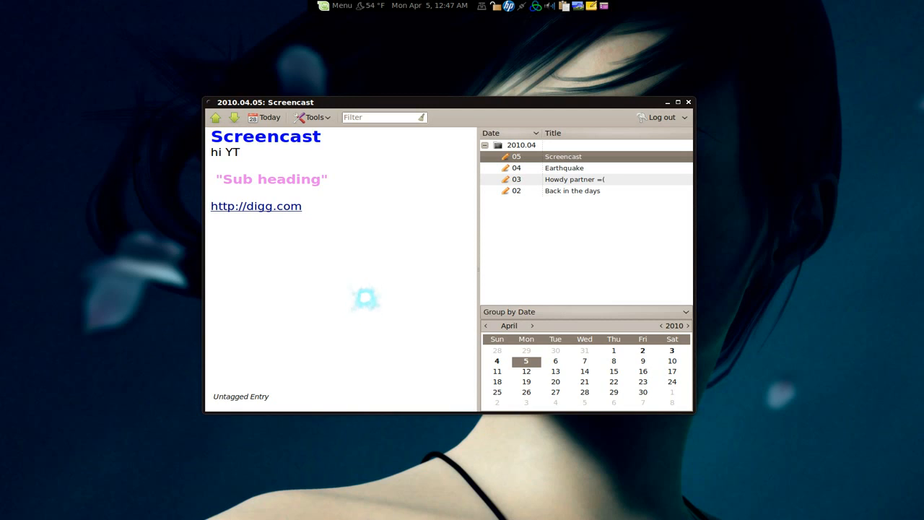
Add the local file link line file:///home/heoyea.
{"action": "type", "text": "file:"}
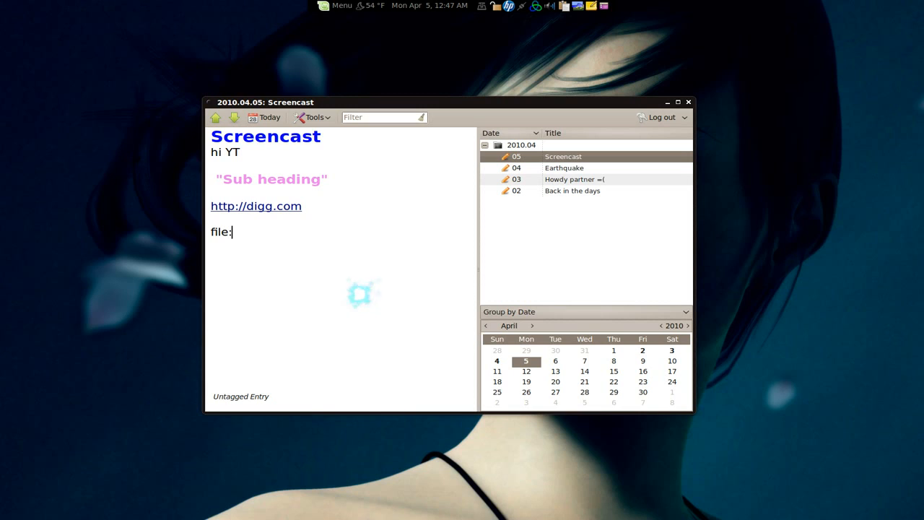
{"action": "type", "text": "///h"}
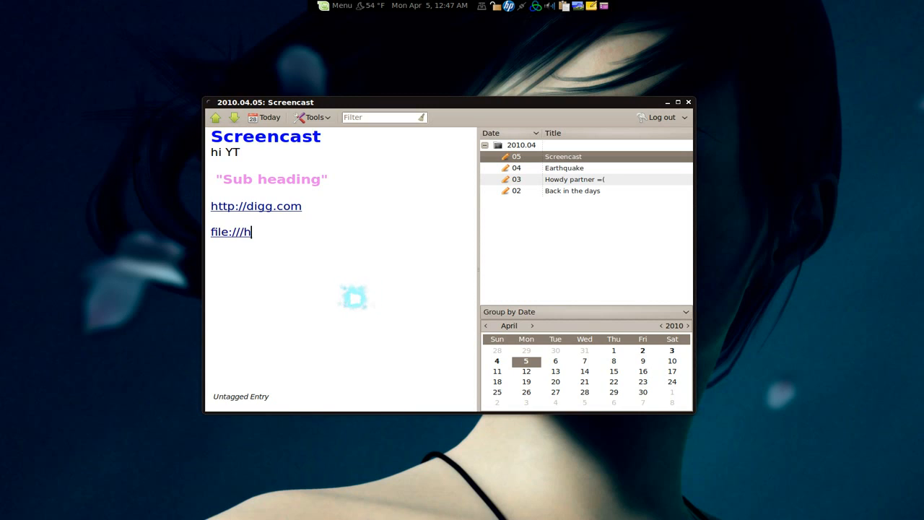
{"action": "type", "text": "ome/h"}
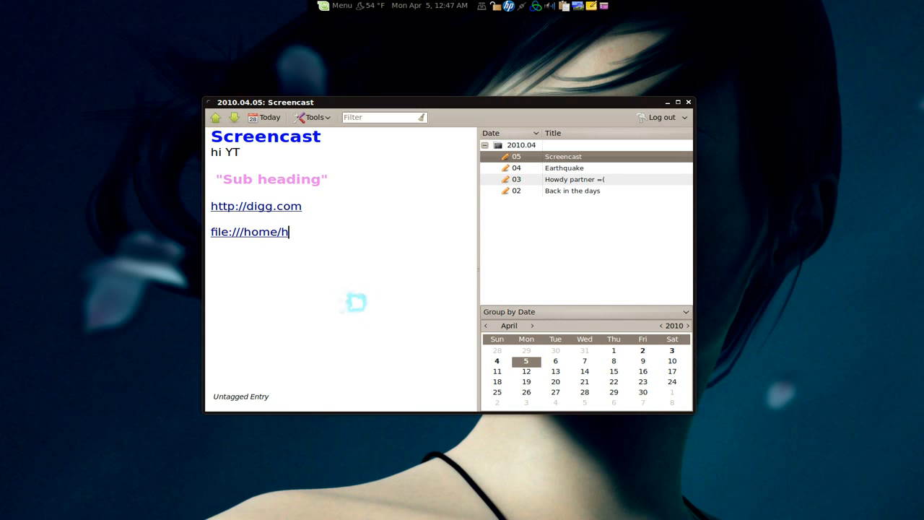
{"action": "type", "text": "oyea"}
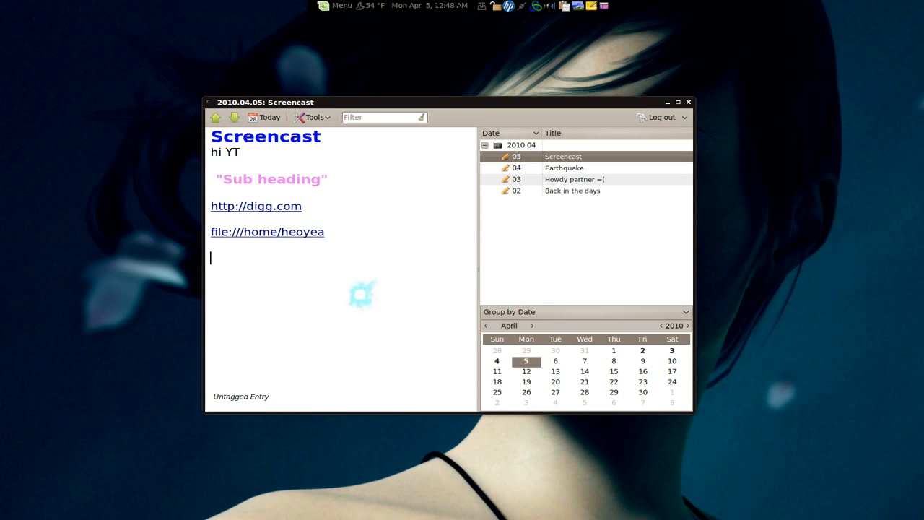
{"action": "type", "text": "mailt"}
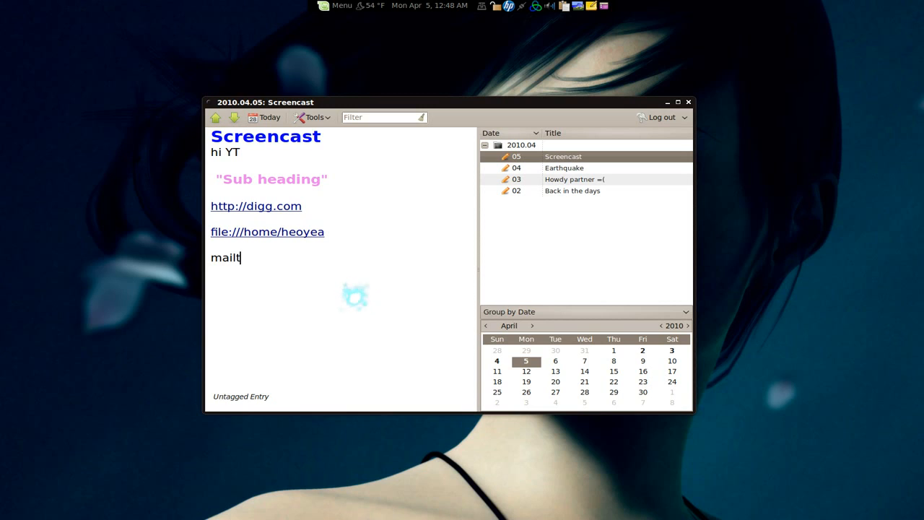
{"action": "type", "text": "o:"}
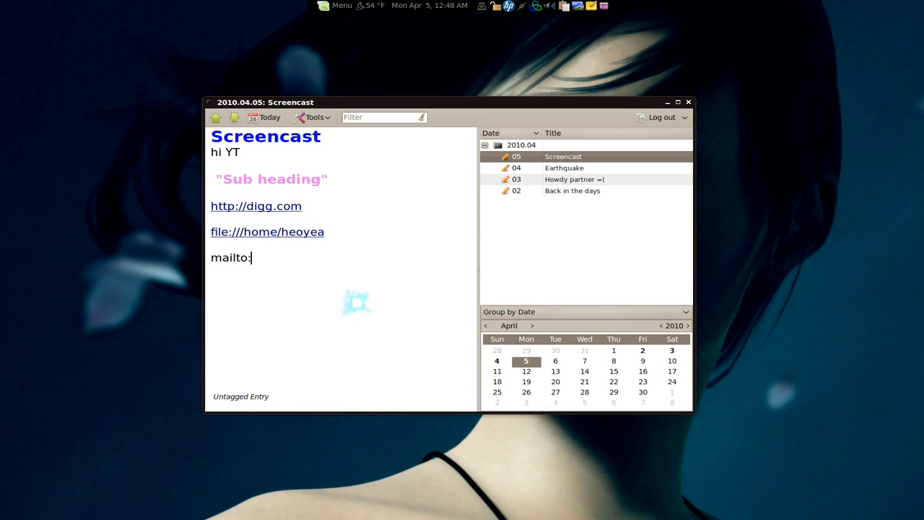
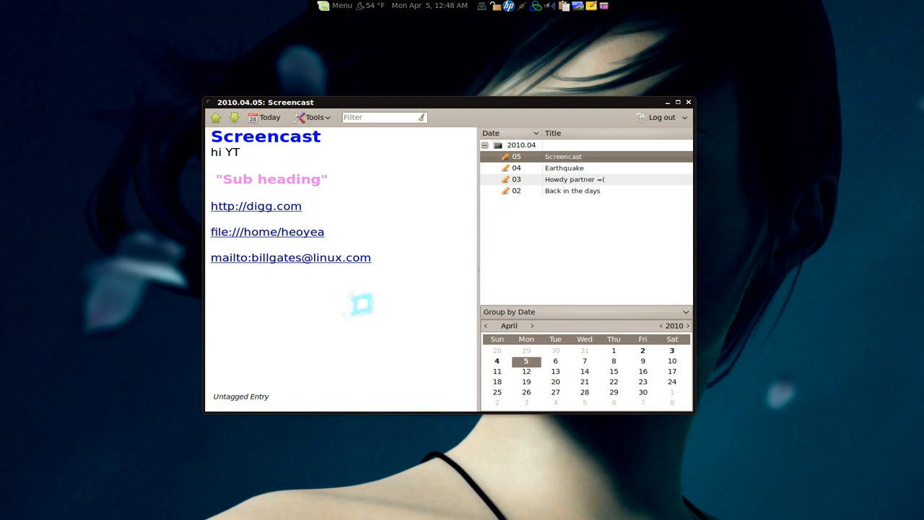
Add a plain sdfsadfdsf line and a bold *LINUX MINT* line.
{"action": "type", "text": "sdfsadfds"}
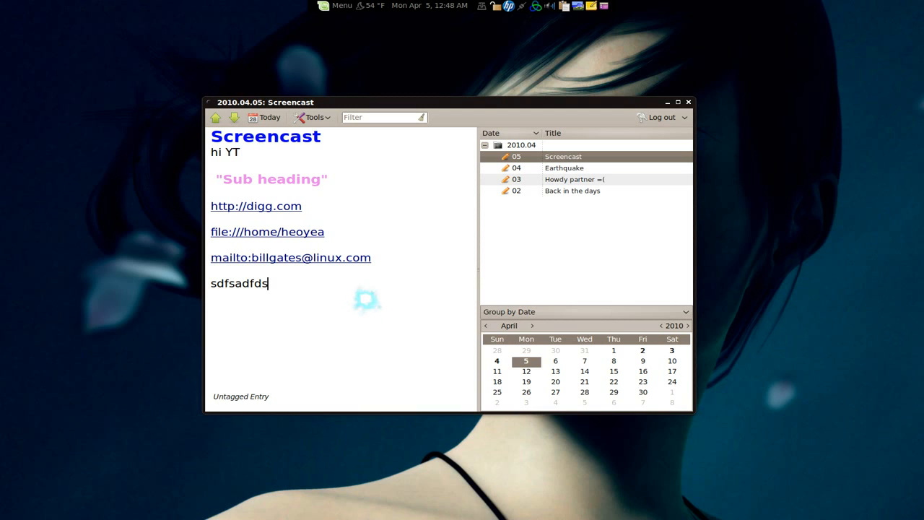
{"action": "type", "text": "f"}
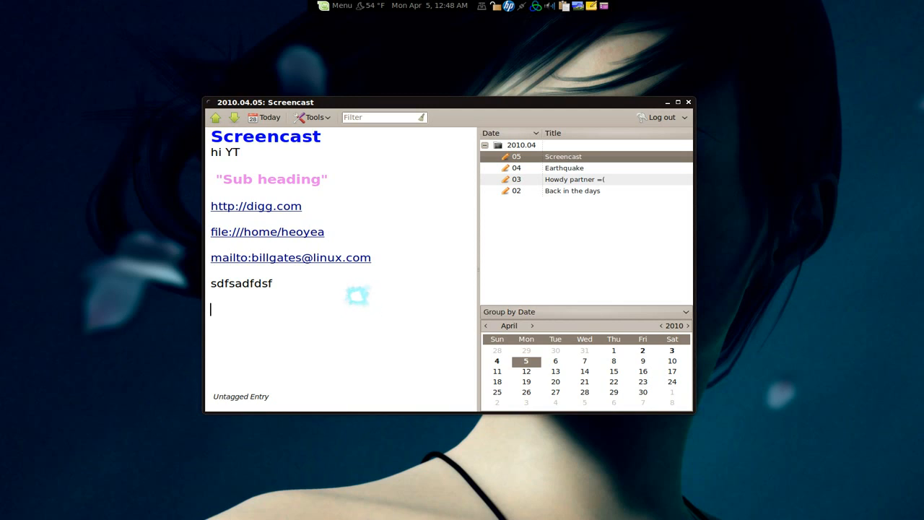
{"action": "type", "text": "*4*"}
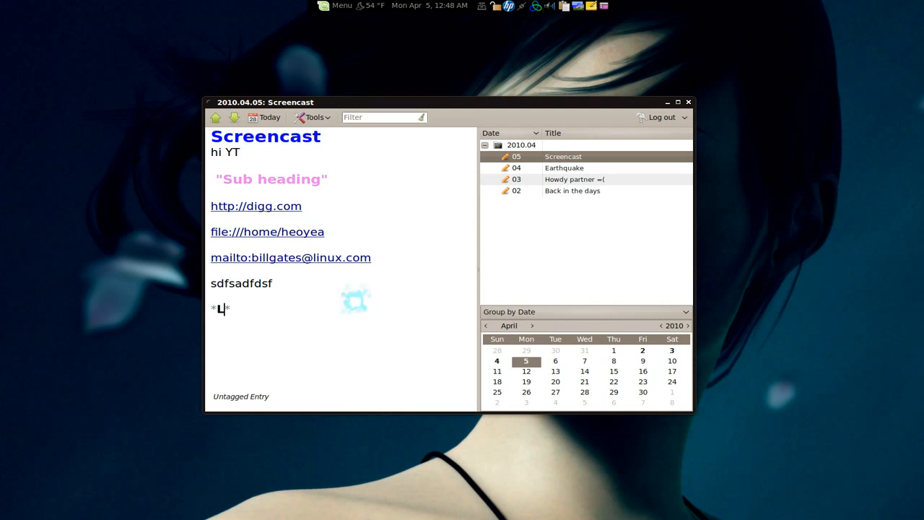
{"action": "type", "text": "LINUX"}
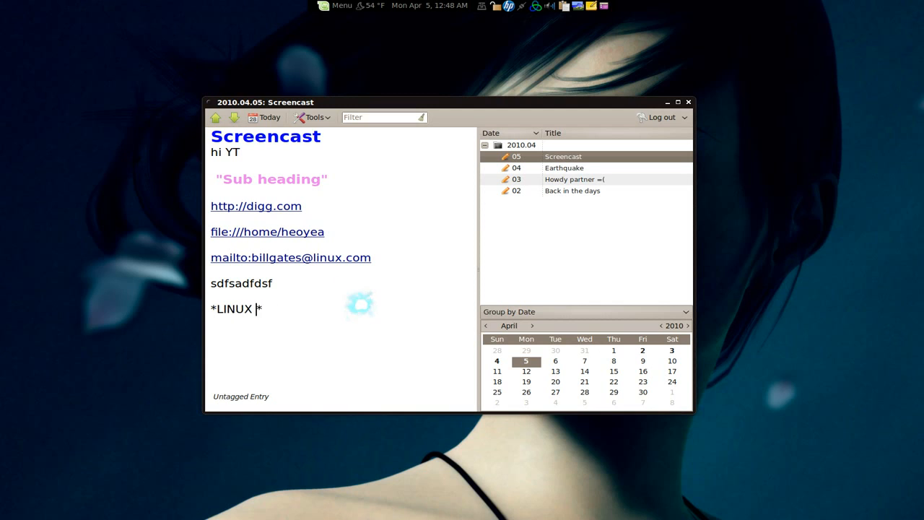
{"action": "type", "text": "MINT"}
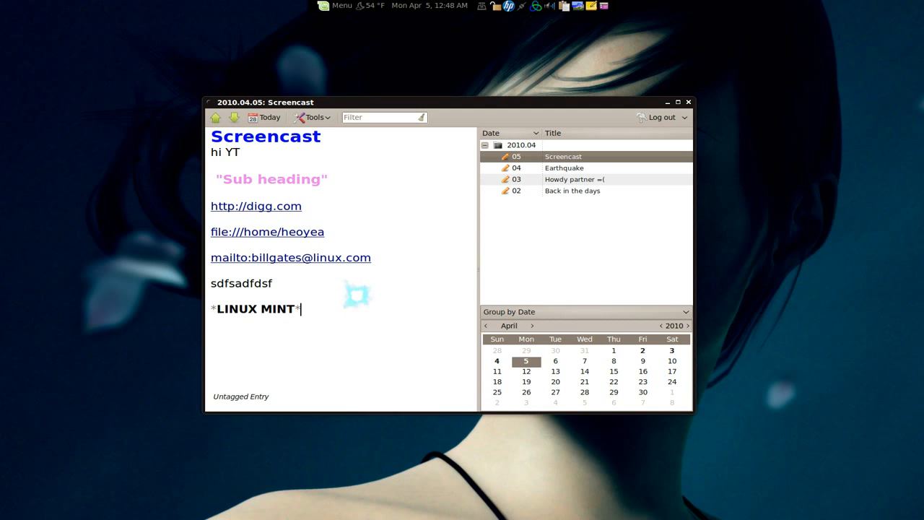
{"action": "mouse_move", "coordinate": [354, 302]}
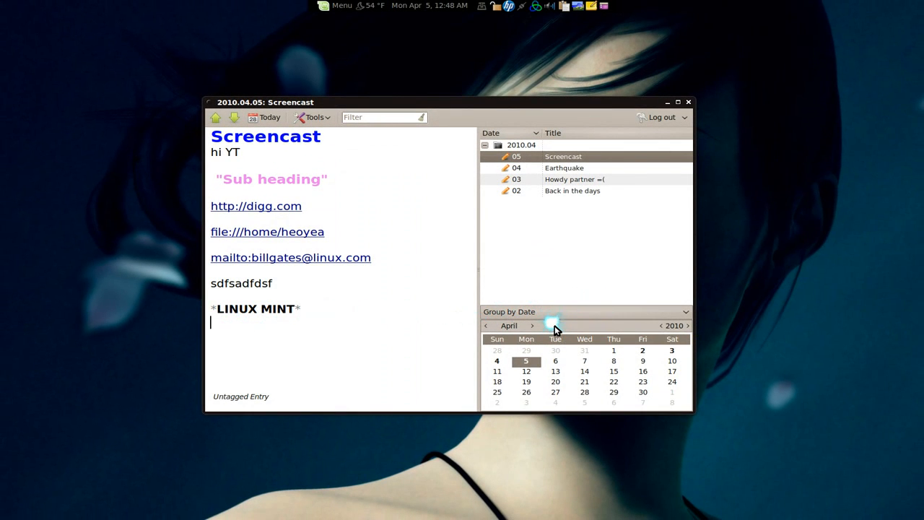
Add highlighted #GNOME#, italic _KDE_ and struck-through =gotbletu= lines.
{"action": "type", "text": "#|#"}
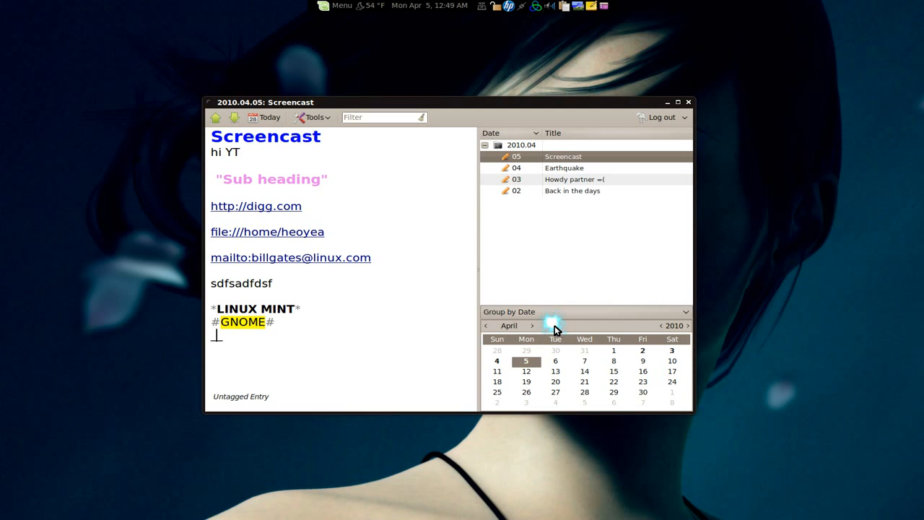
{"action": "type", "text": "_KDE_"}
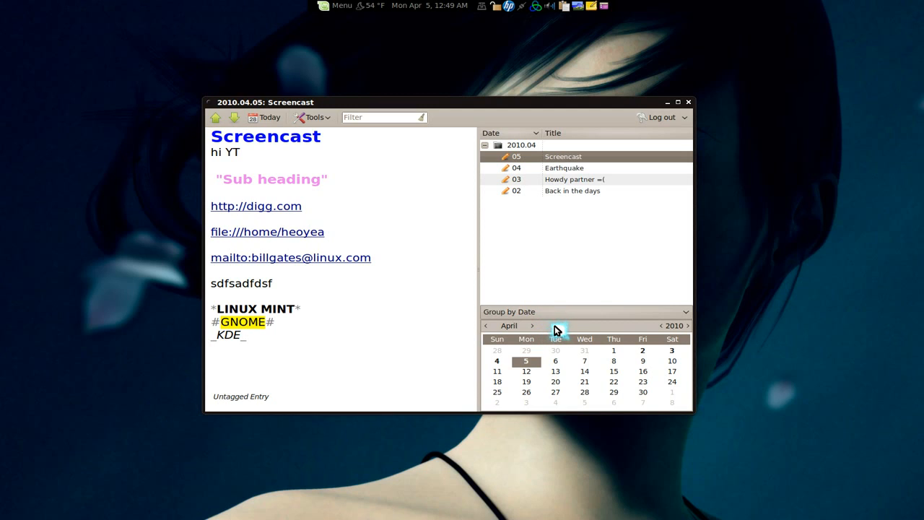
{"action": "type", "text": "=gotblet="}
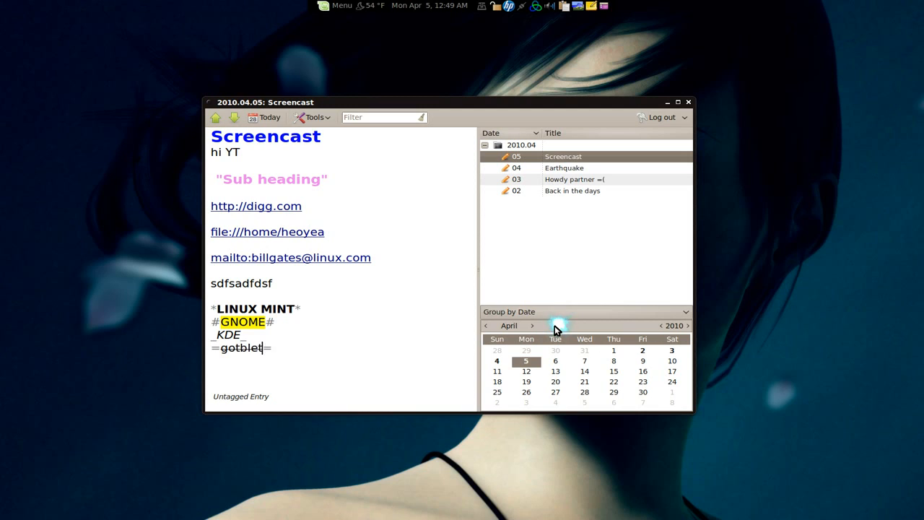
{"action": "type", "text": "u"}
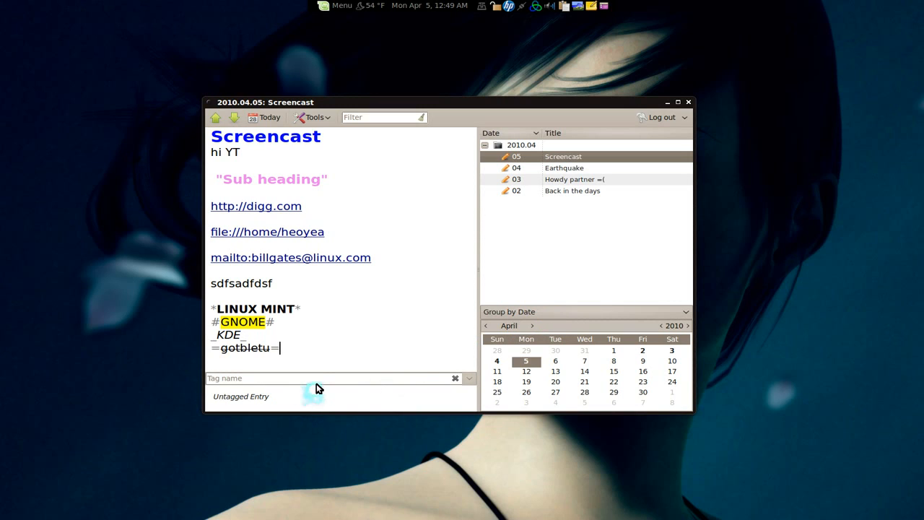
{"action": "mouse_move", "coordinate": [364, 331]}
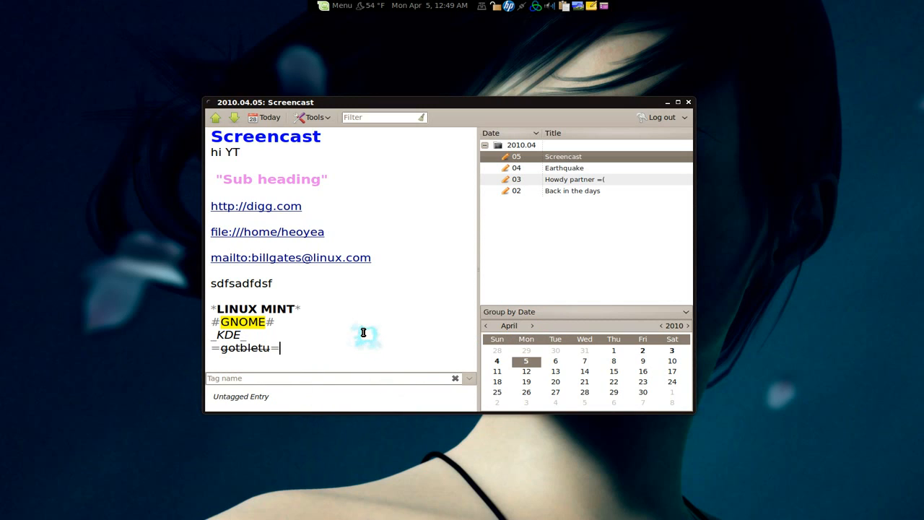
Enter linux, gnu in the Tag name field of the Screencast entry.
{"action": "left_click", "coordinate": [325, 378]}
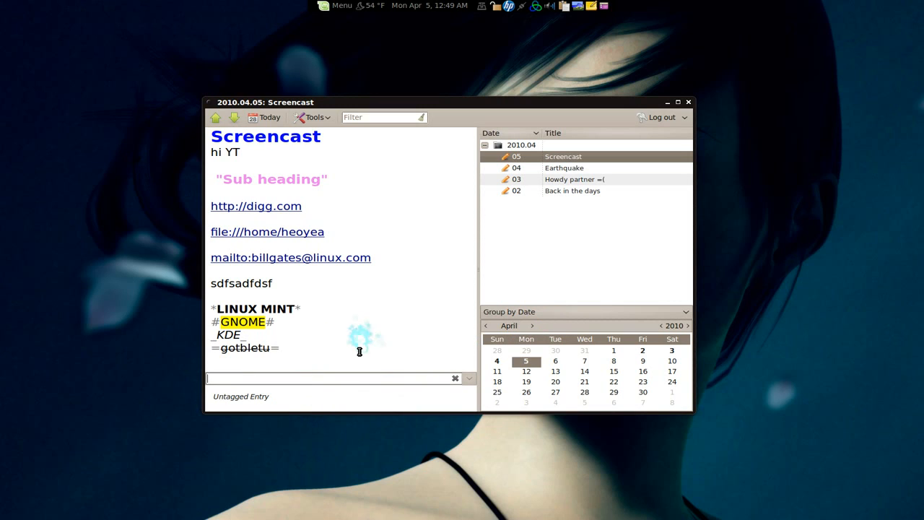
{"action": "type", "text": "linux, gnu"}
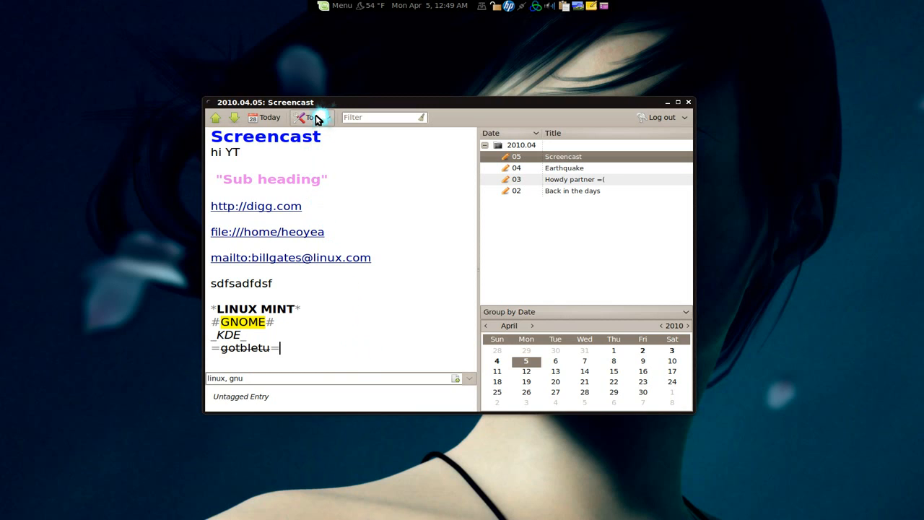
{"action": "left_click", "coordinate": [306, 117]}
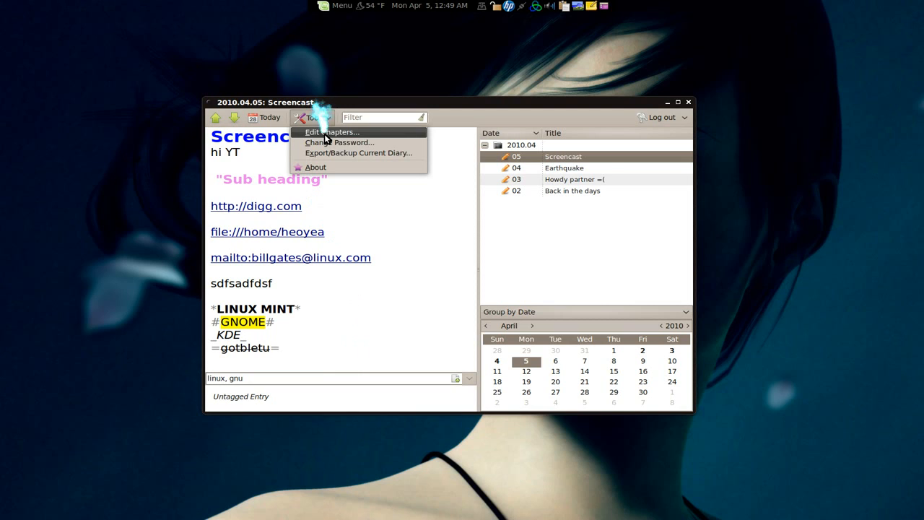
{"action": "left_click", "coordinate": [329, 131]}
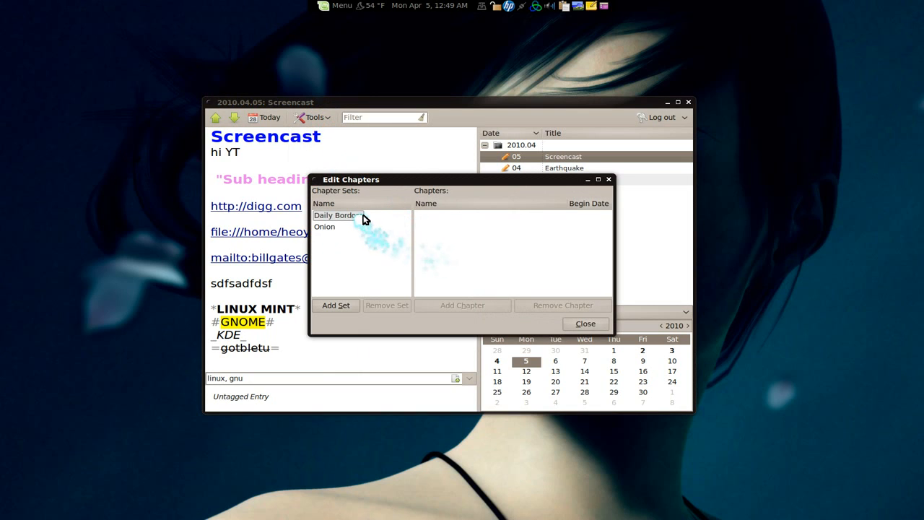
{"action": "left_click", "coordinate": [324, 226]}
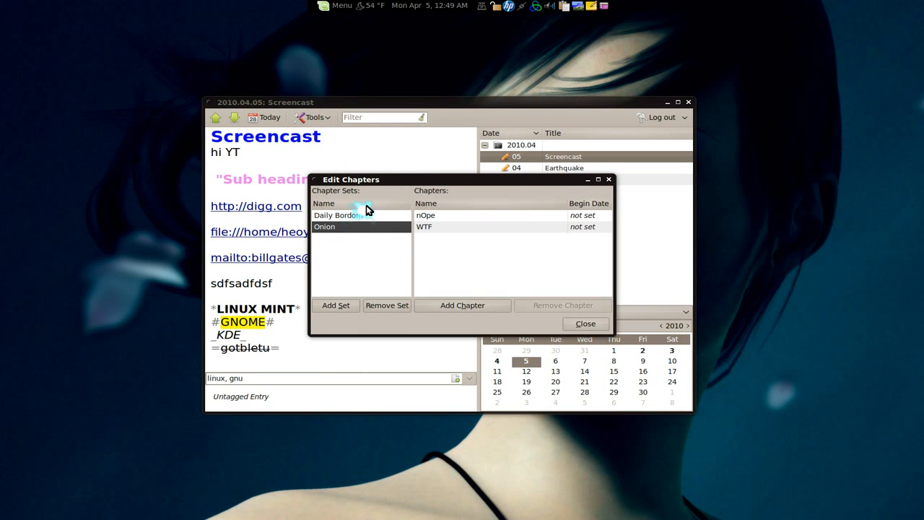
{"action": "left_click", "coordinate": [337, 215]}
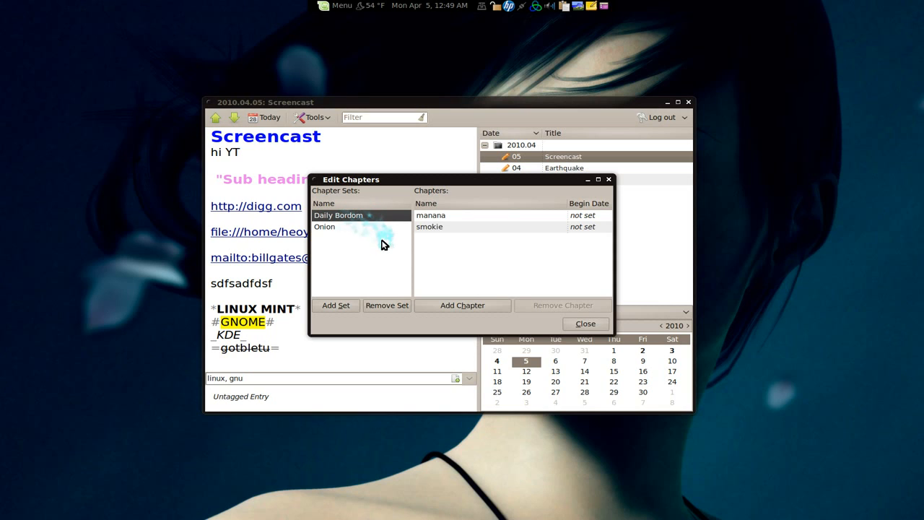
{"action": "left_click", "coordinate": [586, 323]}
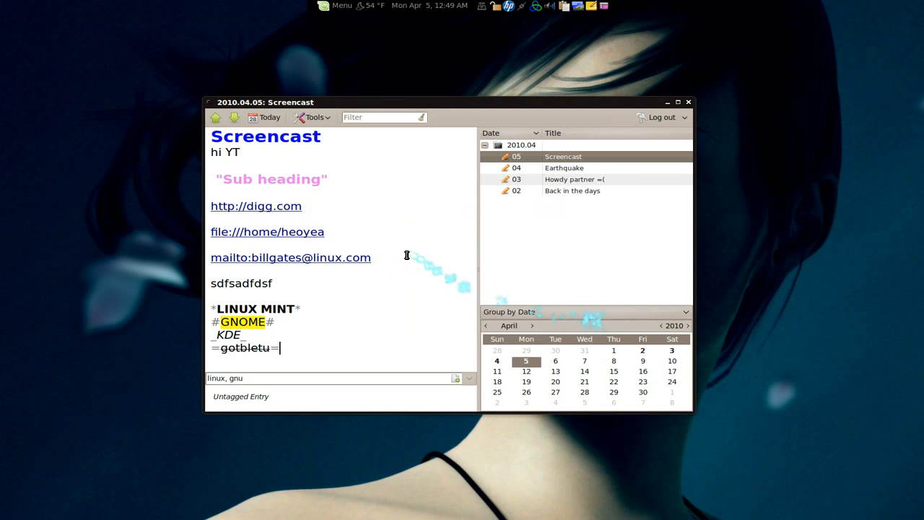
{"action": "left_click", "coordinate": [312, 117]}
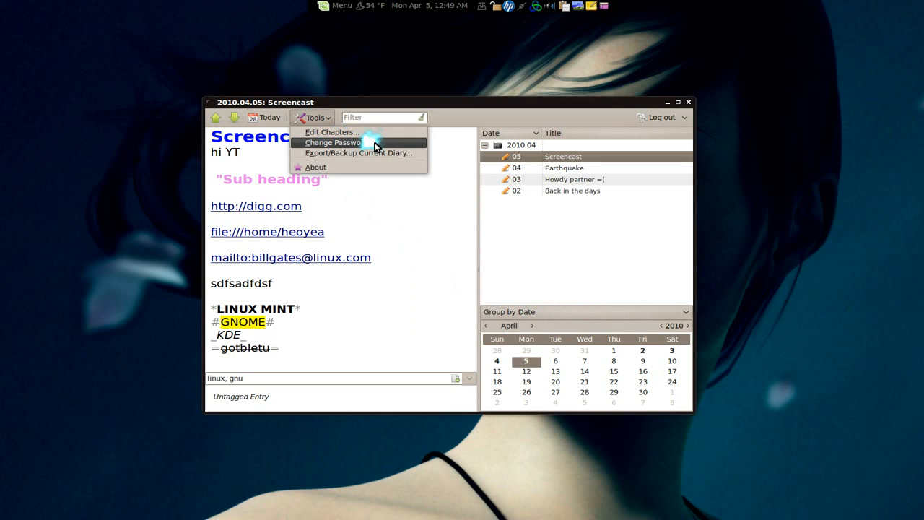
{"action": "mouse_move", "coordinate": [387, 156]}
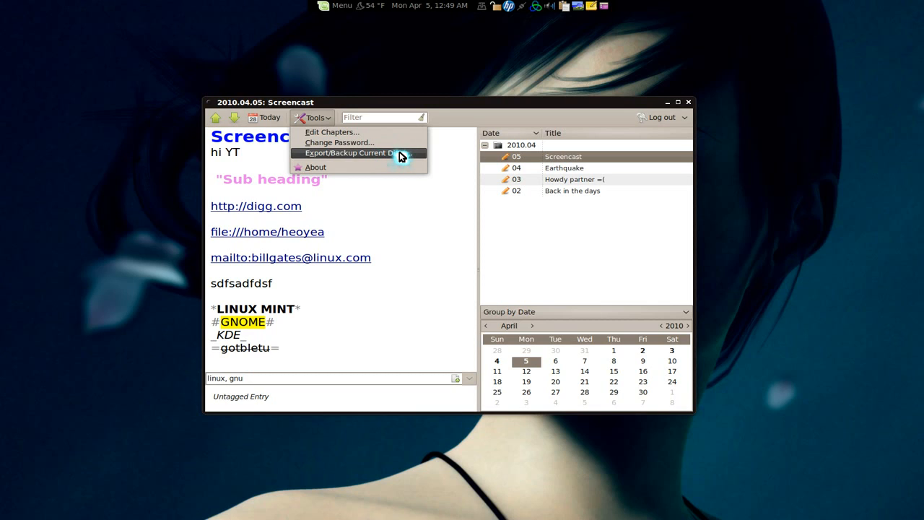
{"action": "mouse_move", "coordinate": [390, 194]}
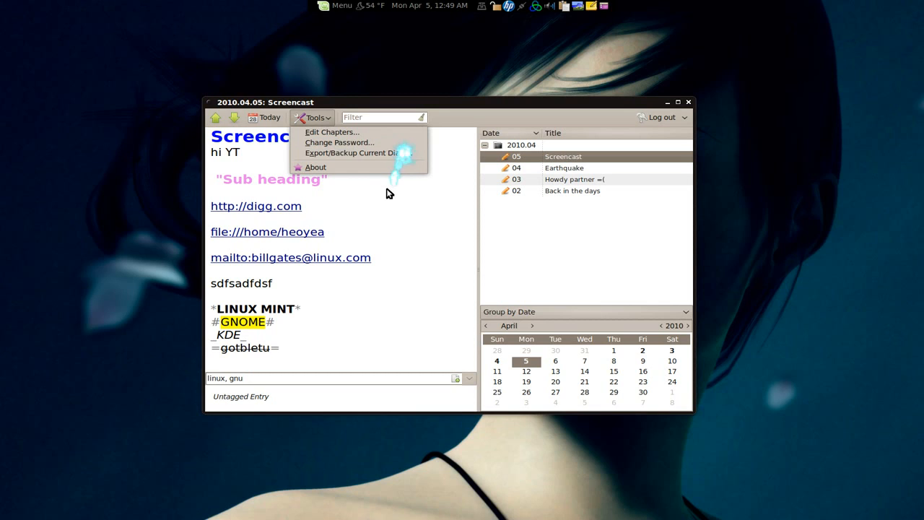
{"action": "left_click", "coordinate": [381, 117]}
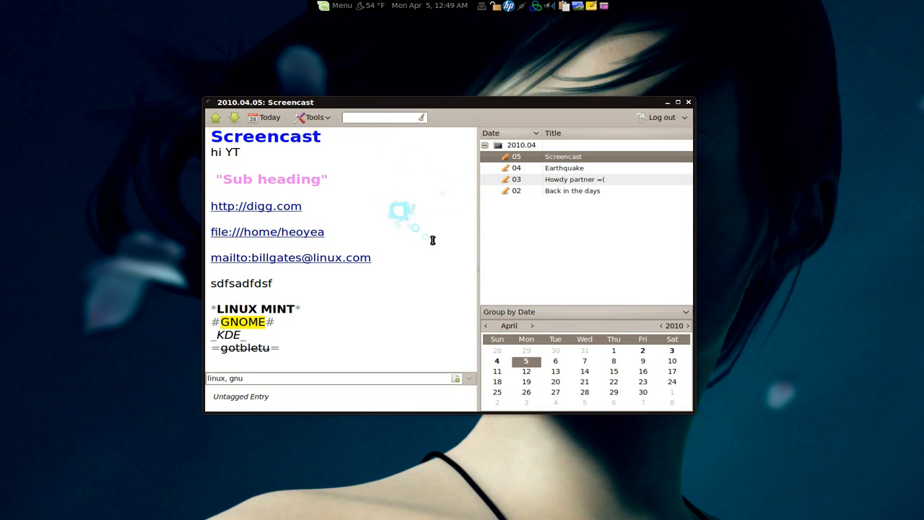
{"action": "mouse_move", "coordinate": [433, 239]}
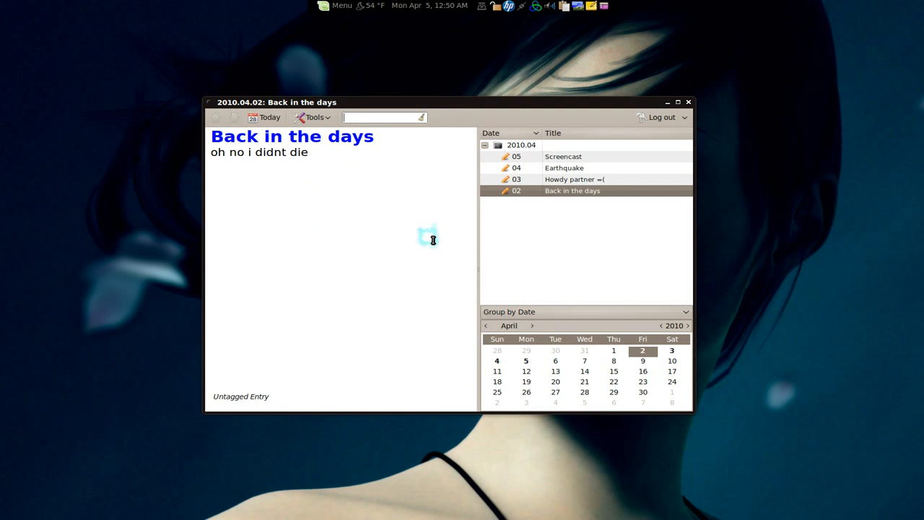
Filter the diary with a search term so matching entries and text are highlighted.
{"action": "type", "text": "di"}
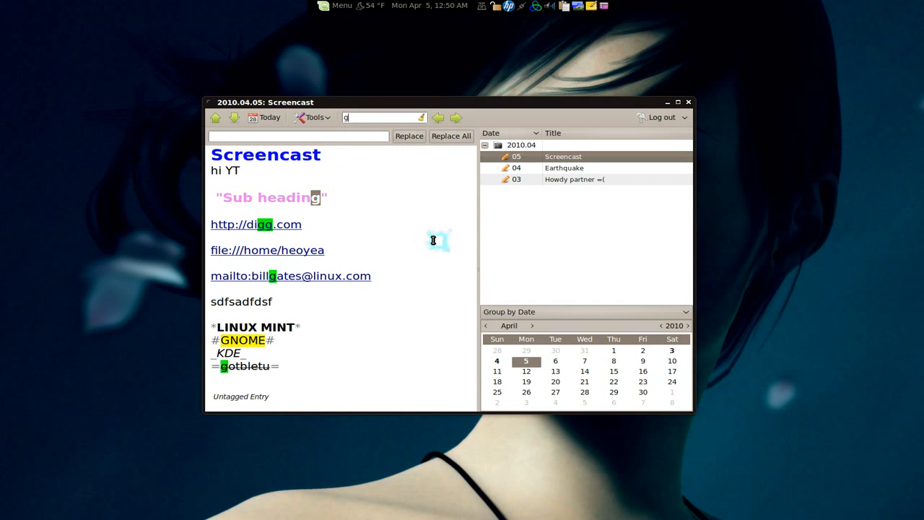
{"action": "type", "text": "ate"}
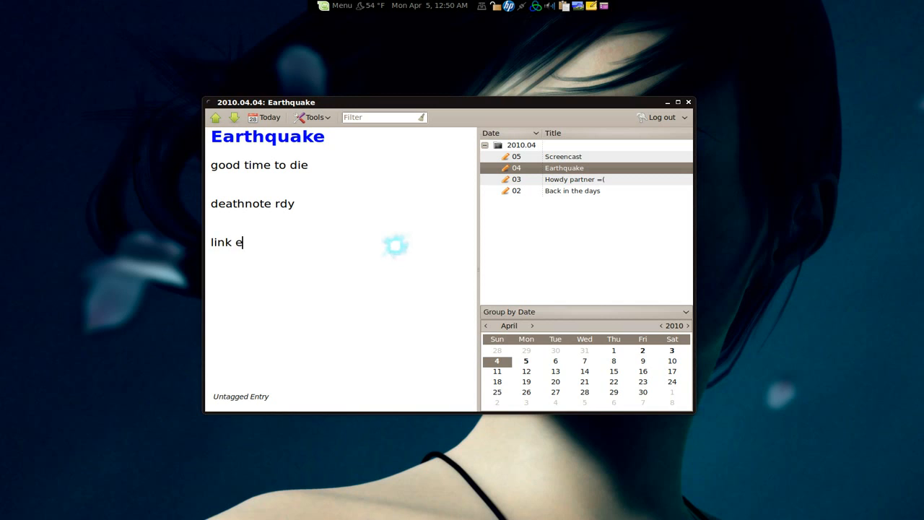
Add the line 'link exist: 2010/04/05' linking to the existing April 5 entry.
{"action": "type", "text": "xist:"}
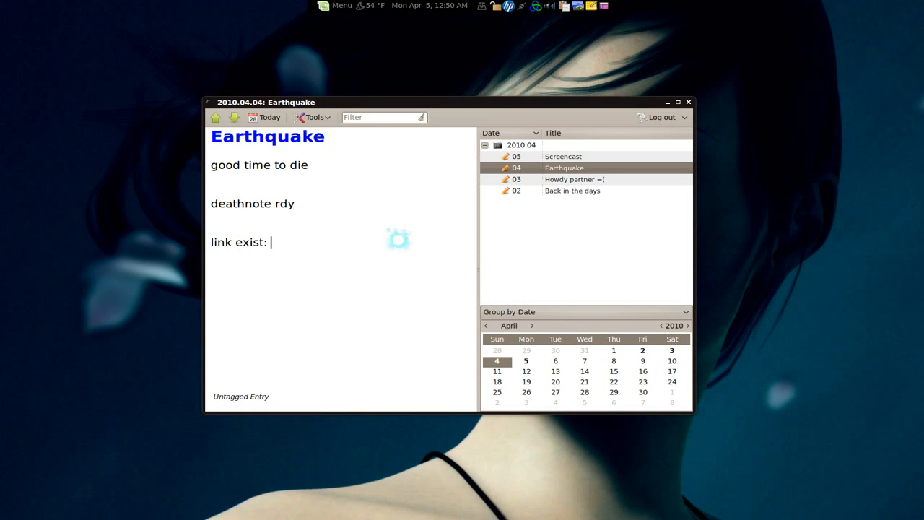
{"action": "type", "text": "201"}
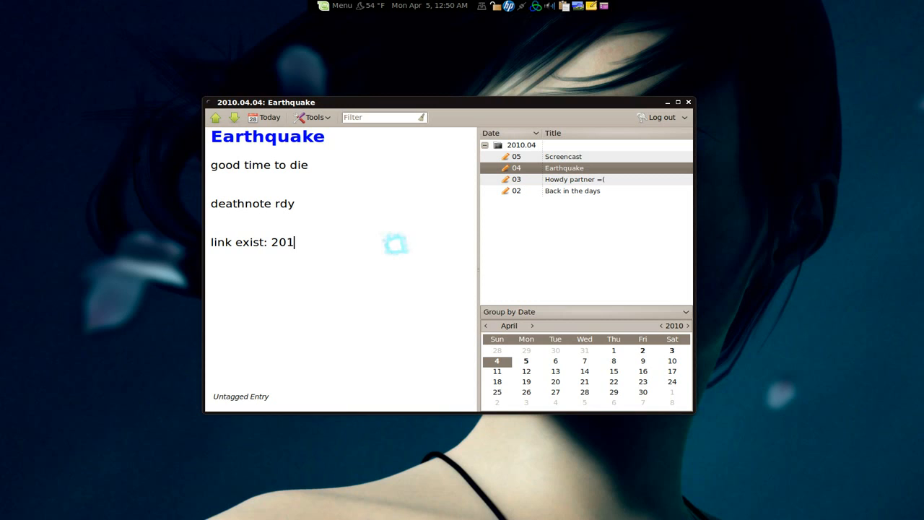
{"action": "type", "text": "0/"}
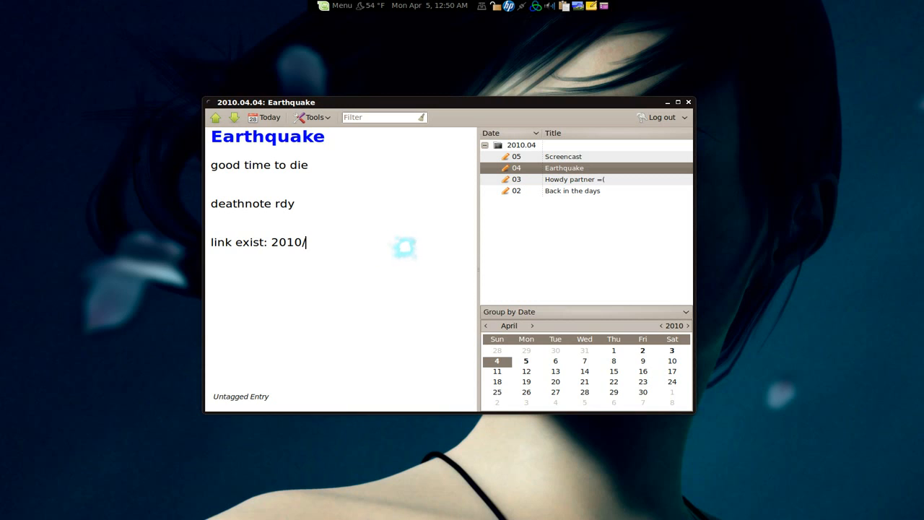
{"action": "type", "text": "04/"}
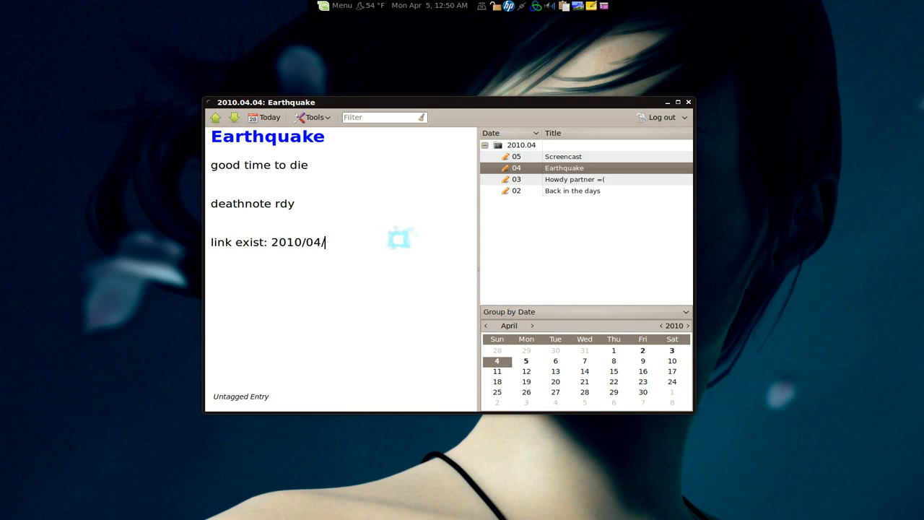
{"action": "type", "text": "05"}
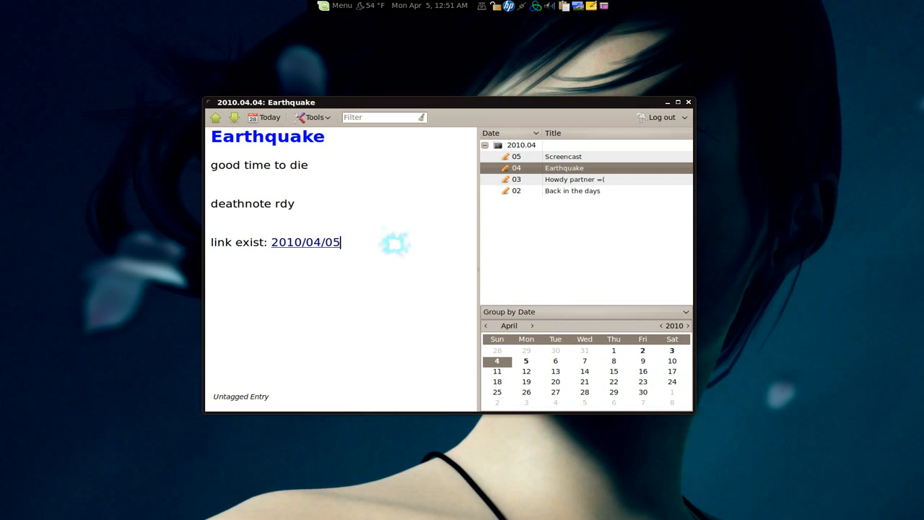
{"action": "mouse_move", "coordinate": [324, 248]}
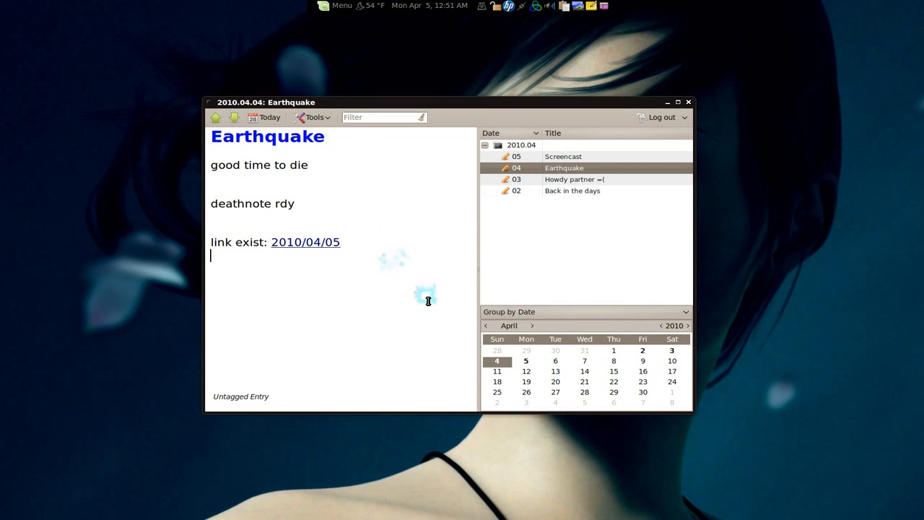
Add the line 'not exist: 2012/12/12' shown as a red missing-date link.
{"action": "type", "text": "n"}
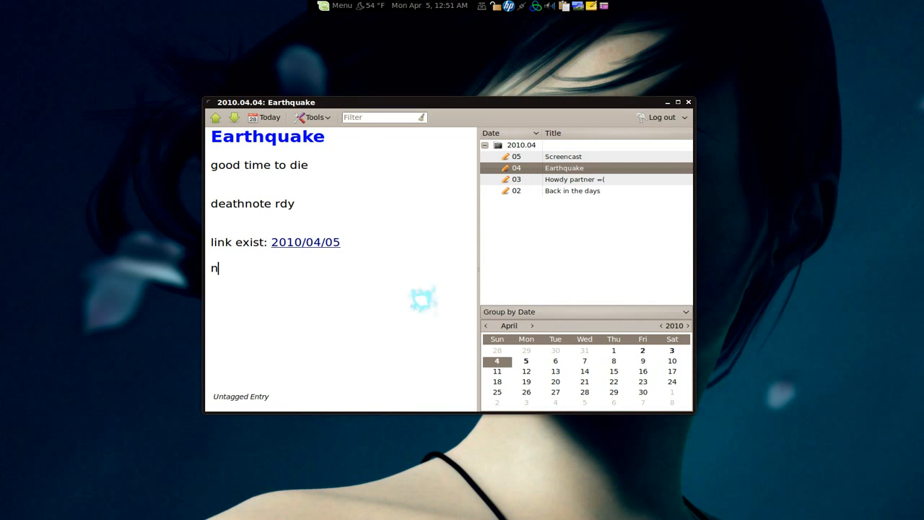
{"action": "type", "text": "ot exist"}
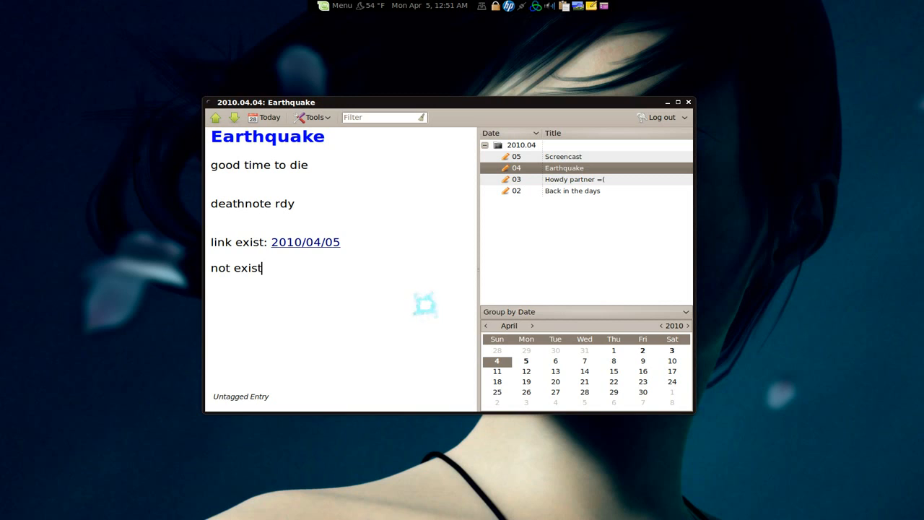
{"action": "type", "text": ":"}
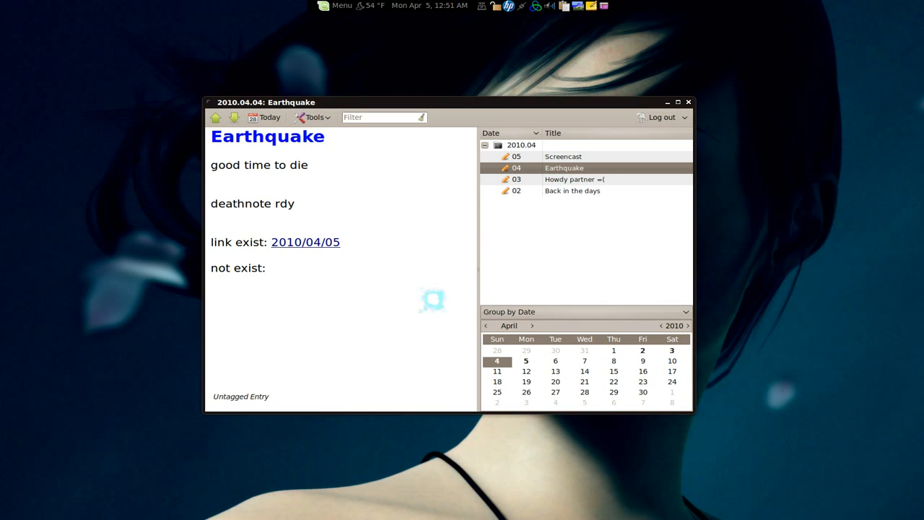
{"action": "type", "text": "2012/"}
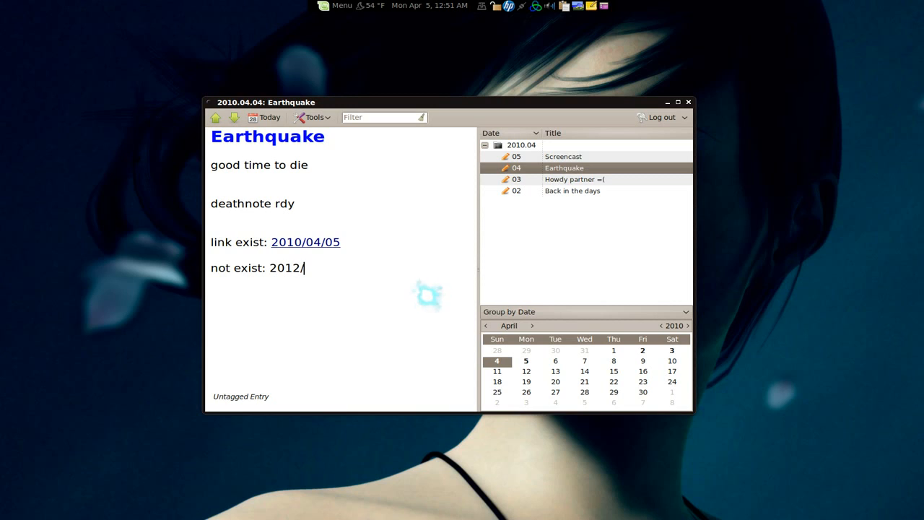
{"action": "type", "text": "12"}
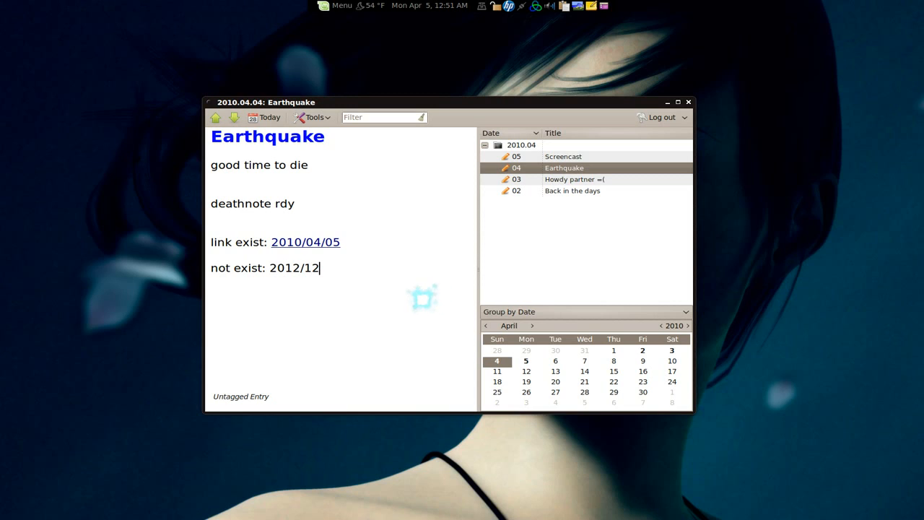
{"action": "type", "text": "/12"}
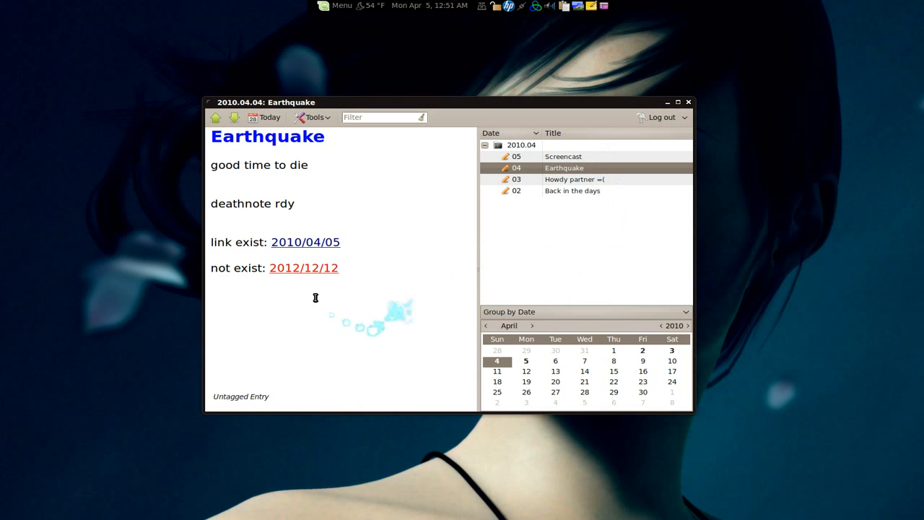
Follow the red 2012/12/12 link to create that entry and fill it with test text.
{"action": "left_click", "coordinate": [303, 267]}
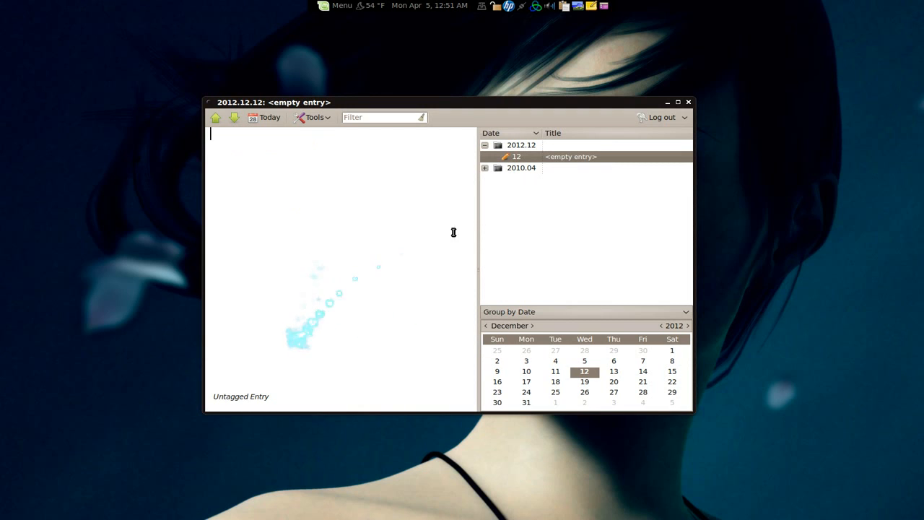
{"action": "type", "text": "dsfsafsd"}
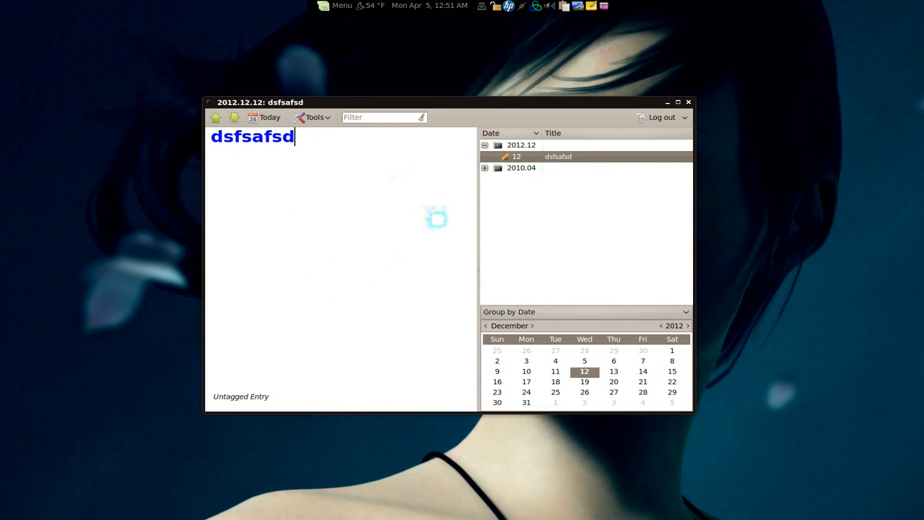
{"action": "type", "text": "sdfafds"}
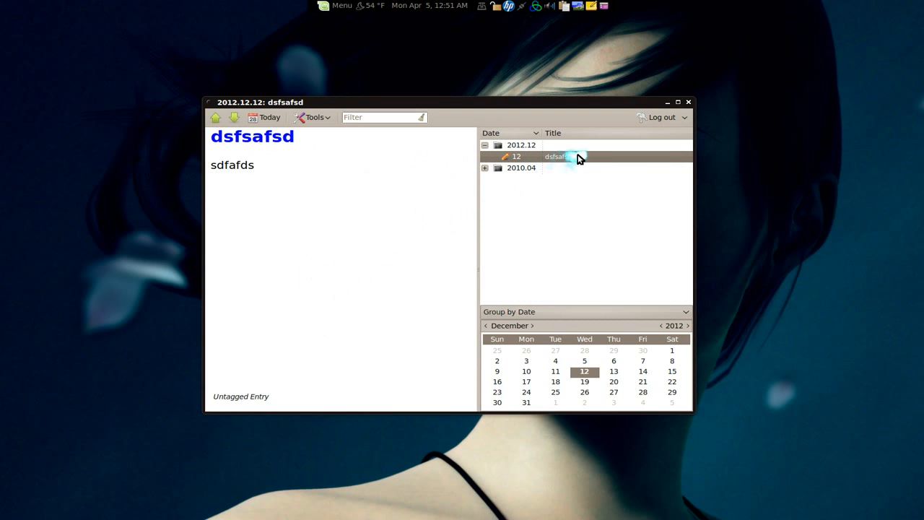
Dismiss the 2012.12.12 entry from its context menu and confirm the deletion.
{"action": "right_click", "coordinate": [578, 156]}
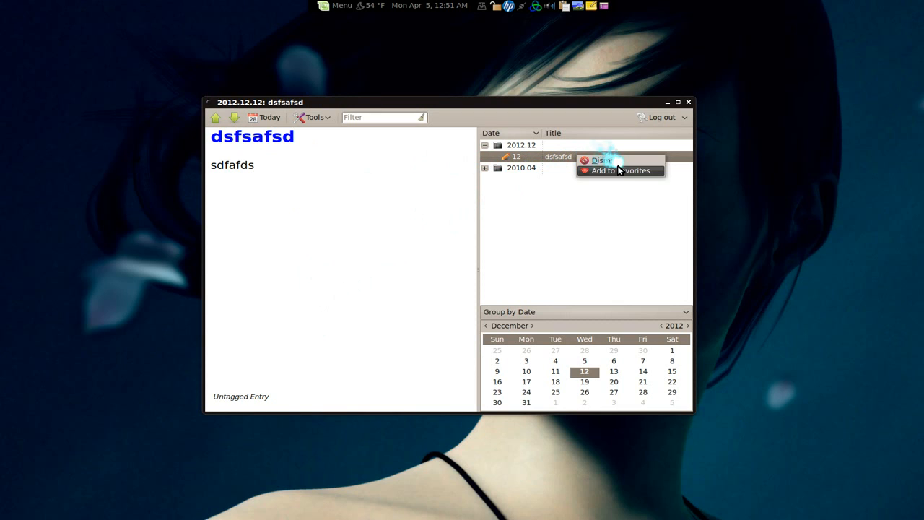
{"action": "left_click", "coordinate": [598, 159]}
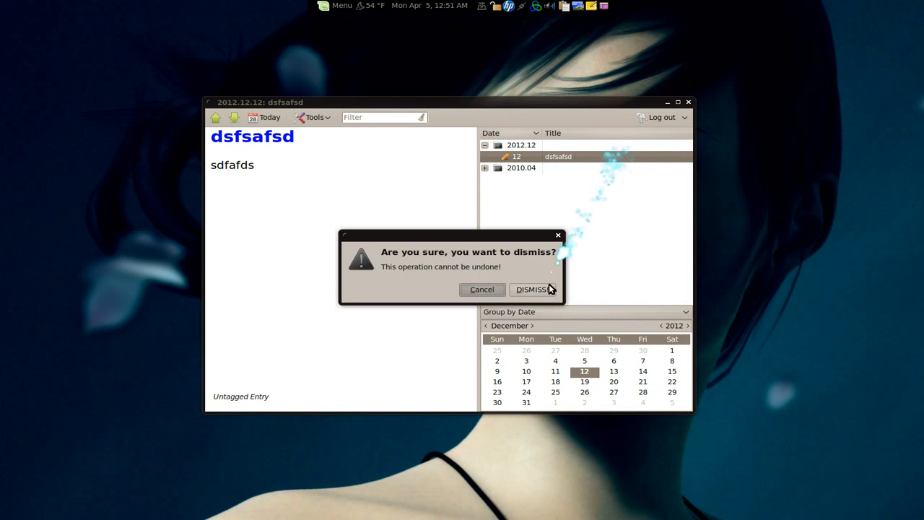
{"action": "left_click", "coordinate": [531, 289]}
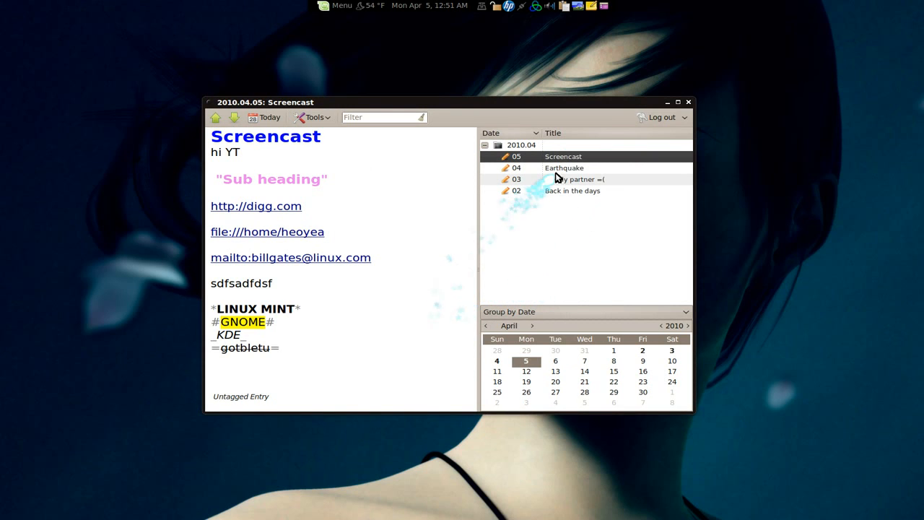
Reopen the Earthquake entry showing the 2012/12/12 link missing again, until auto-logout.
{"action": "left_click", "coordinate": [563, 167]}
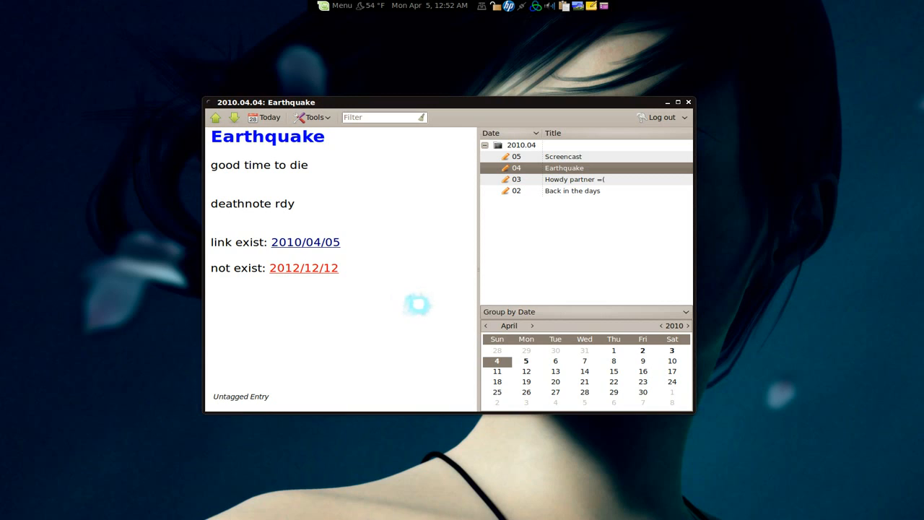
{"action": "left_click", "coordinate": [212, 307]}
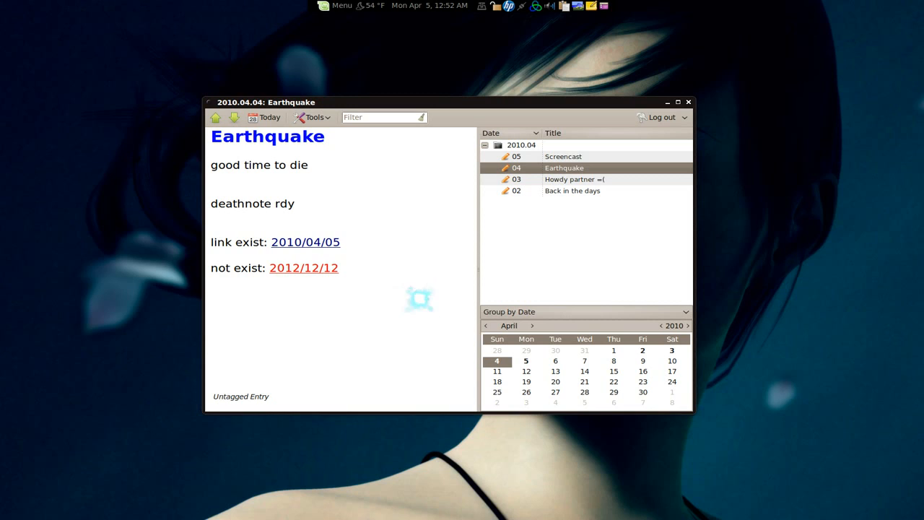
{"action": "left_click", "coordinate": [216, 306]}
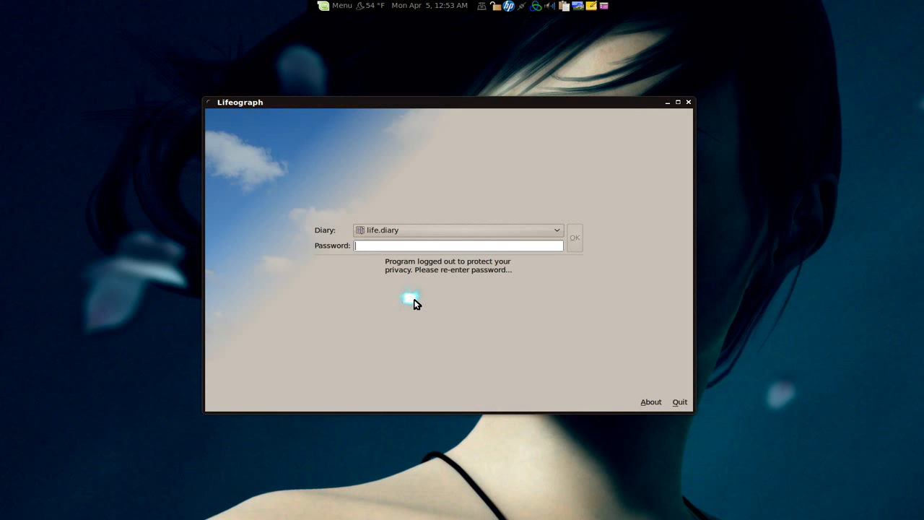
{"action": "mouse_move", "coordinate": [416, 303]}
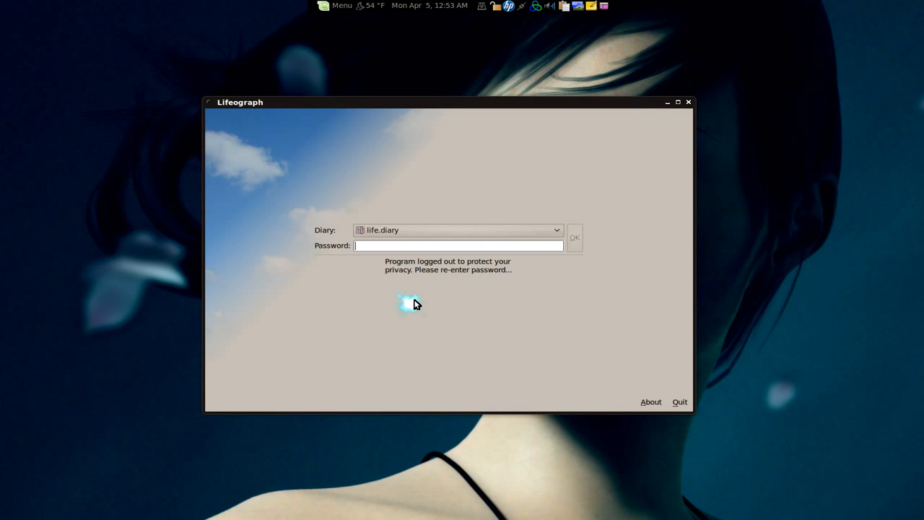